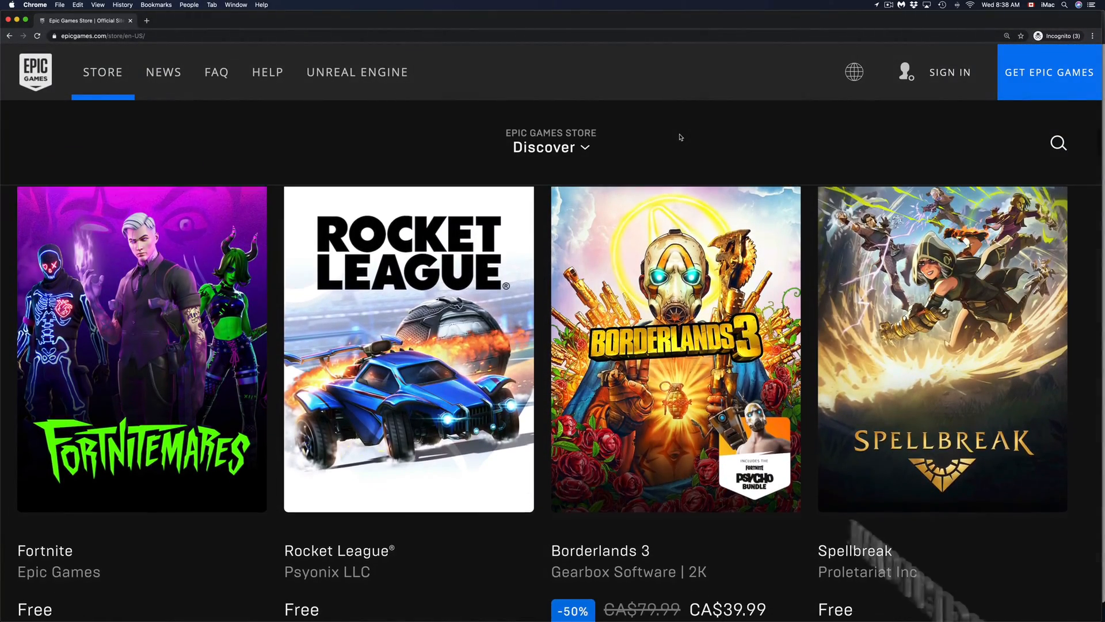
Browse the search results and open the official Epic Games Store website
scroll("down", 3)
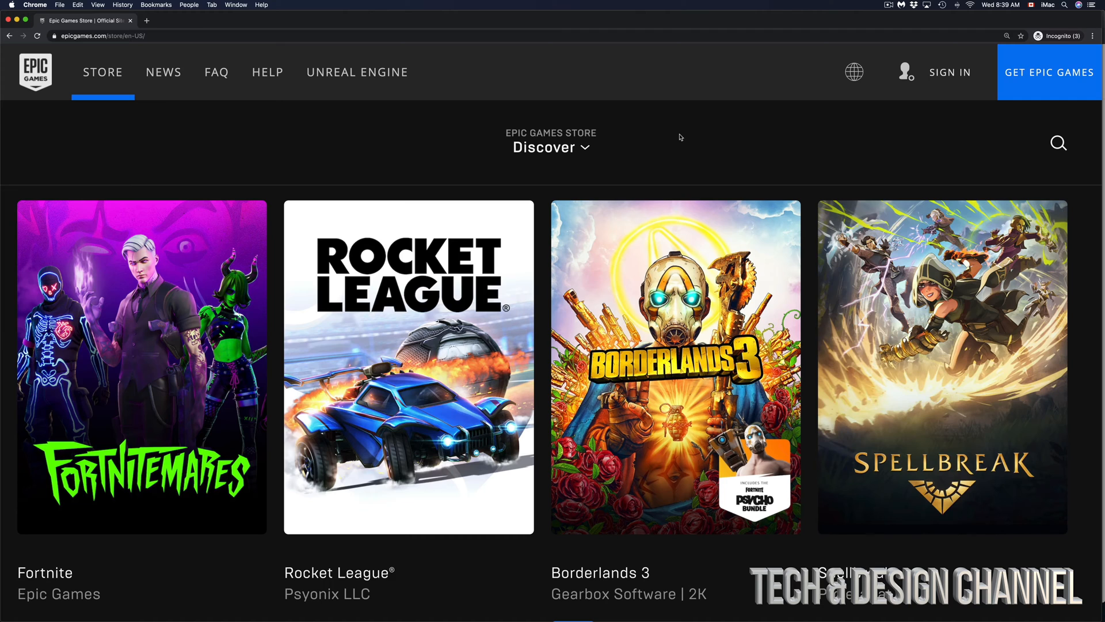
scroll("down", 3)
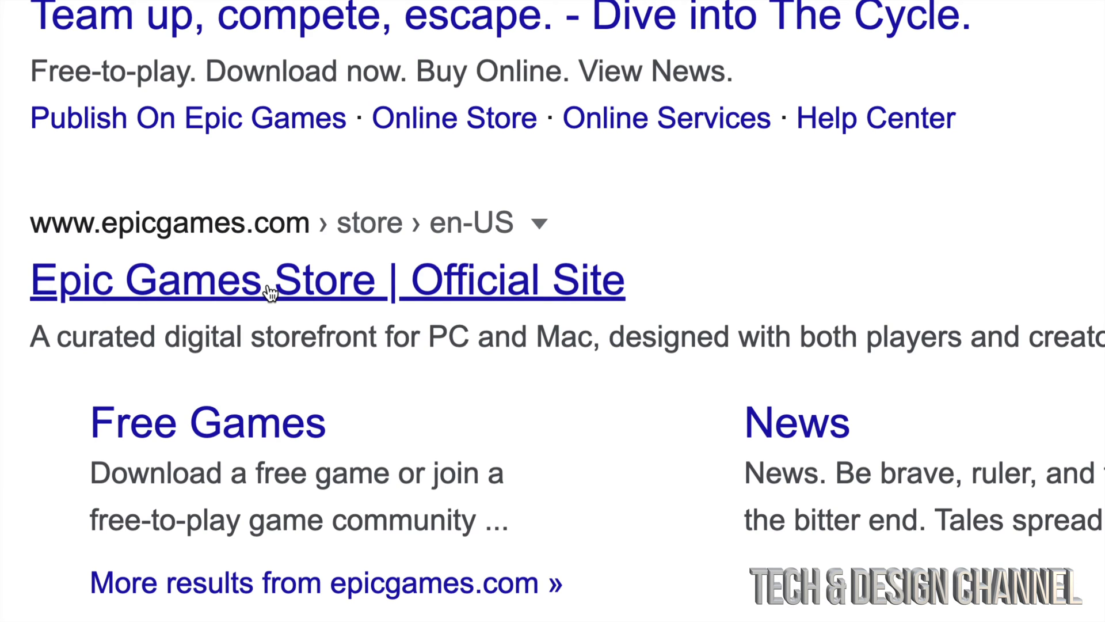
left_click(326, 279)
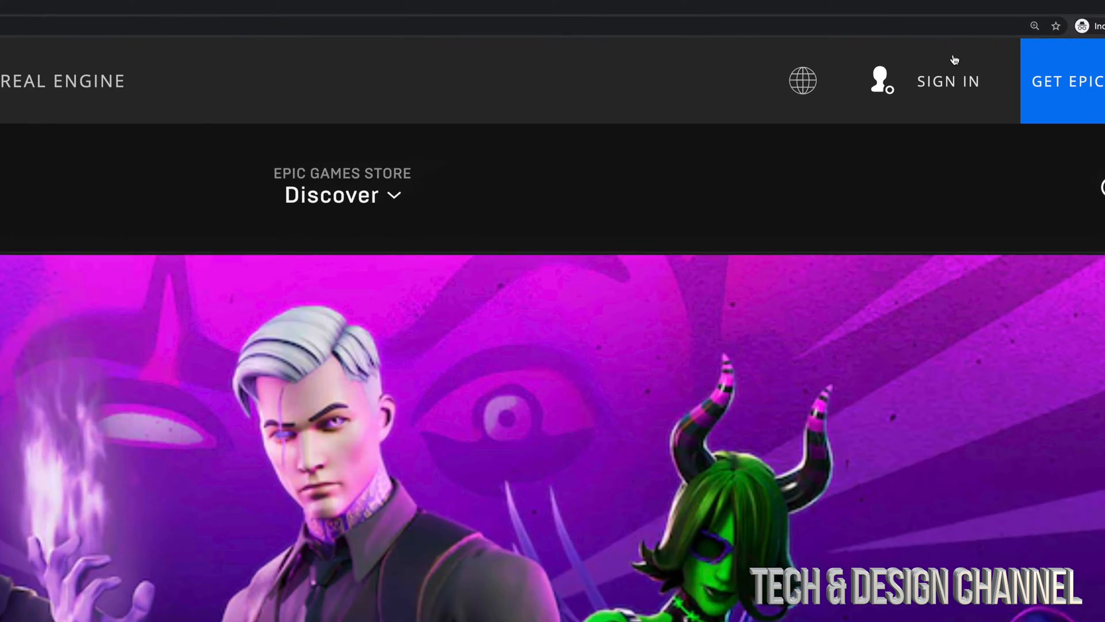
Open the Epic account sign-in page and scroll down to the Sign Up offer
left_click(948, 80)
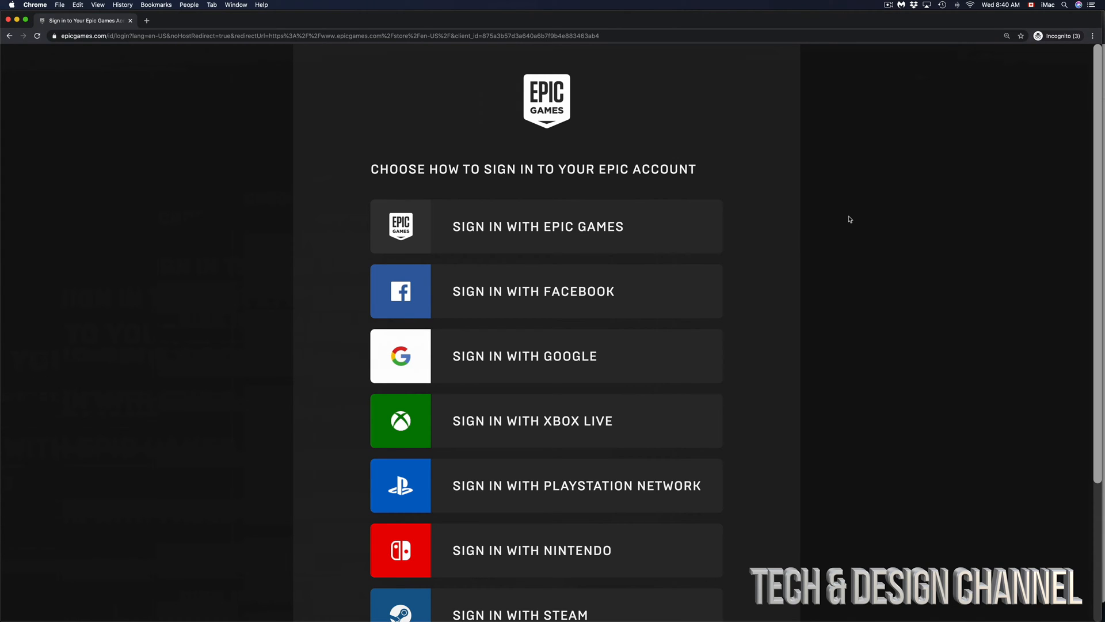
mouse_move(670, 359)
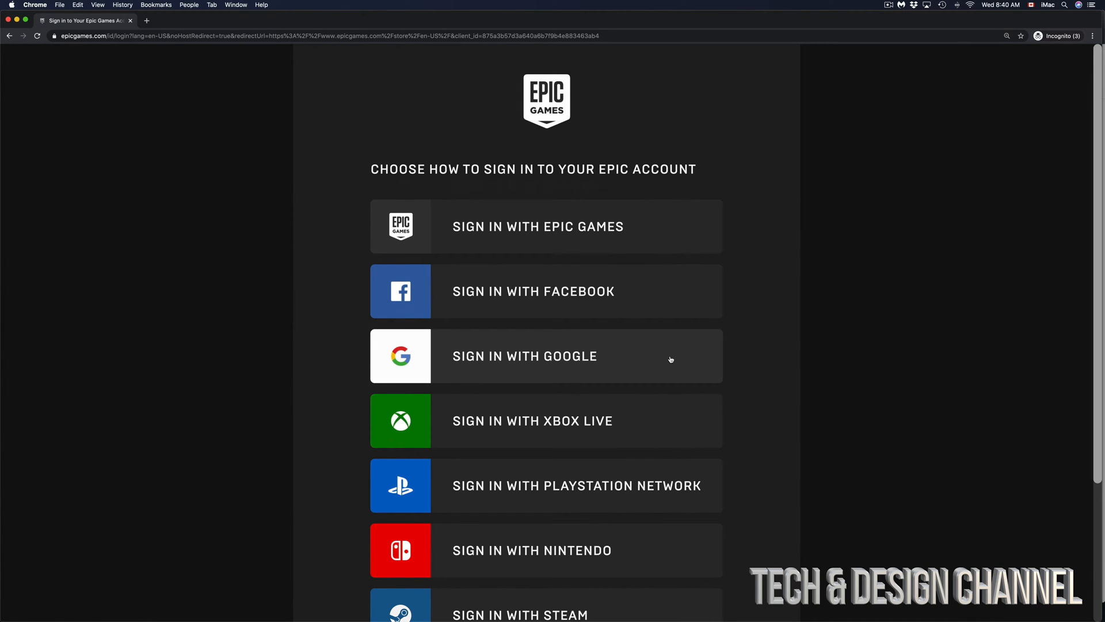
scroll("down", 3)
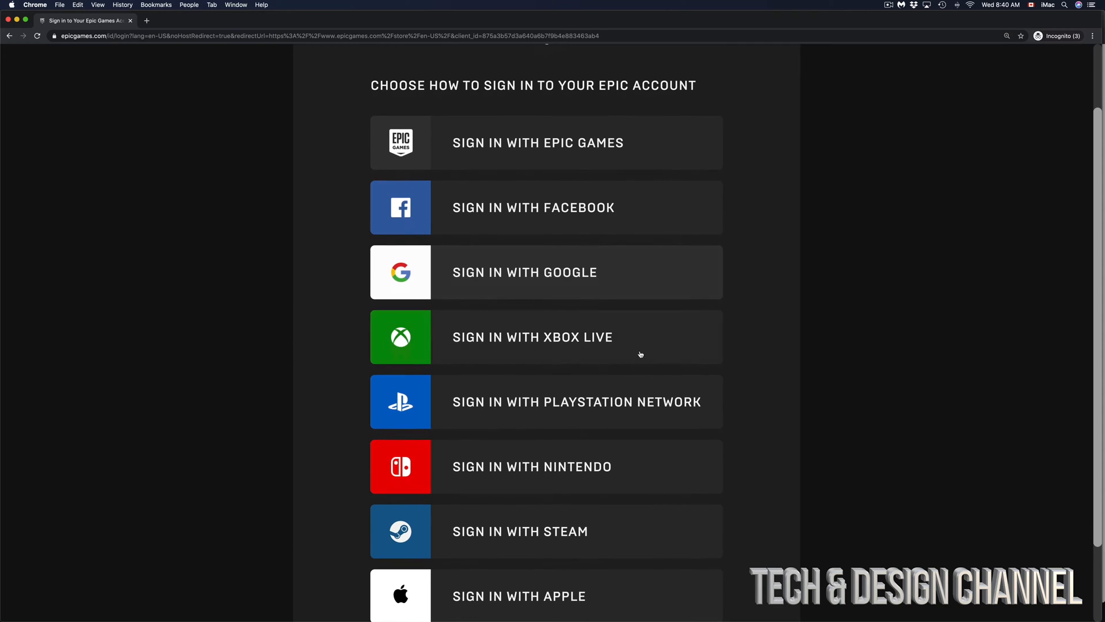
scroll("down", 3)
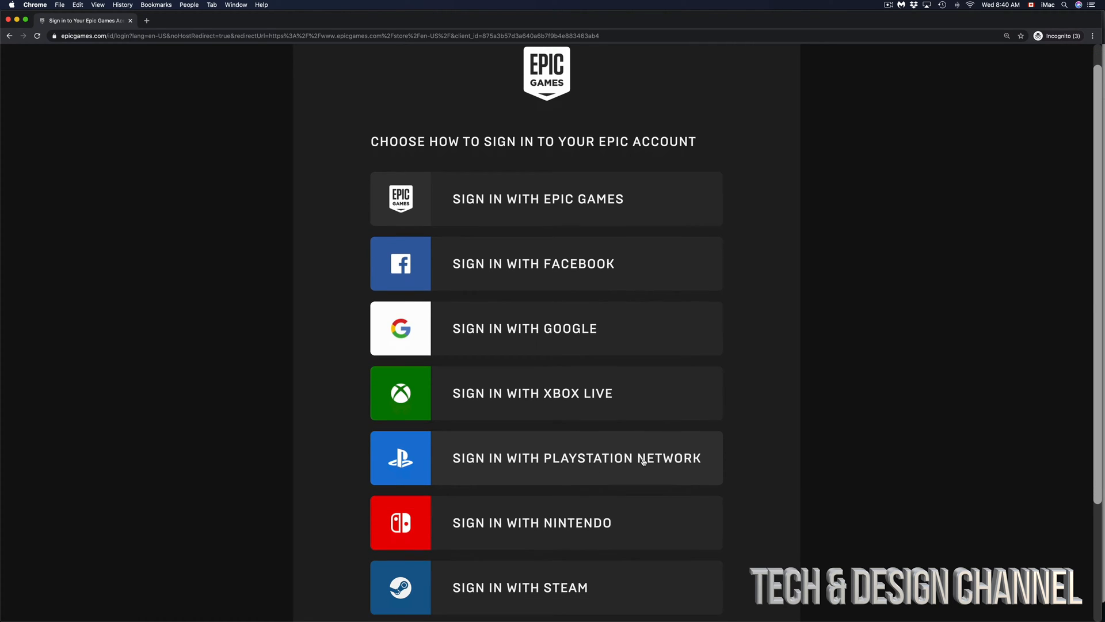
scroll("down", 3)
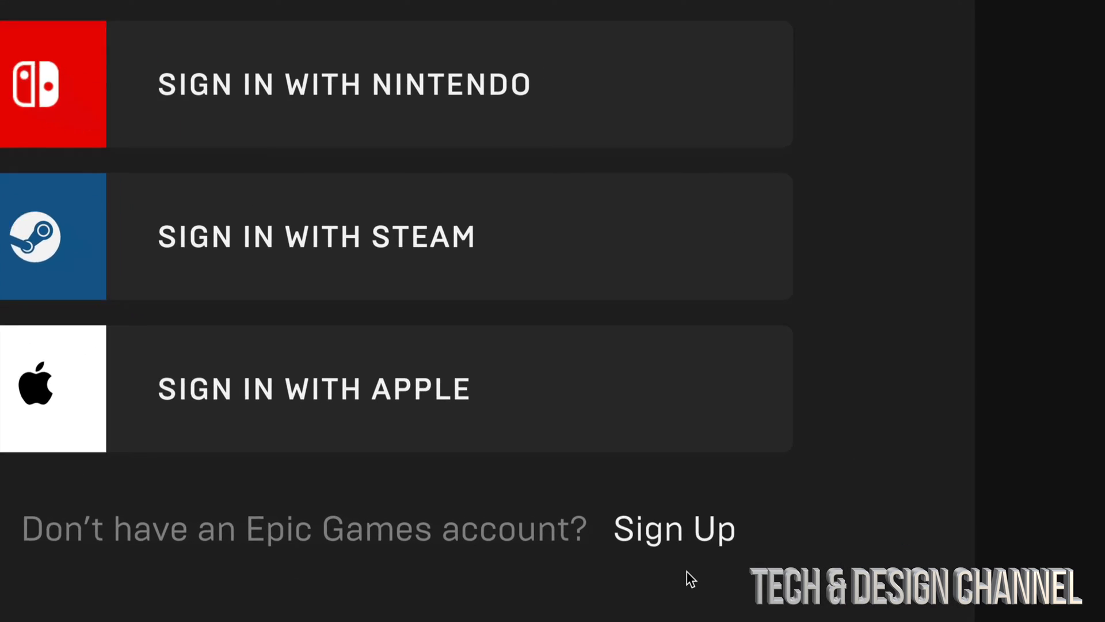
Follow the Sign Up link to view email, Facebook, Google and console registration options
left_click(672, 528)
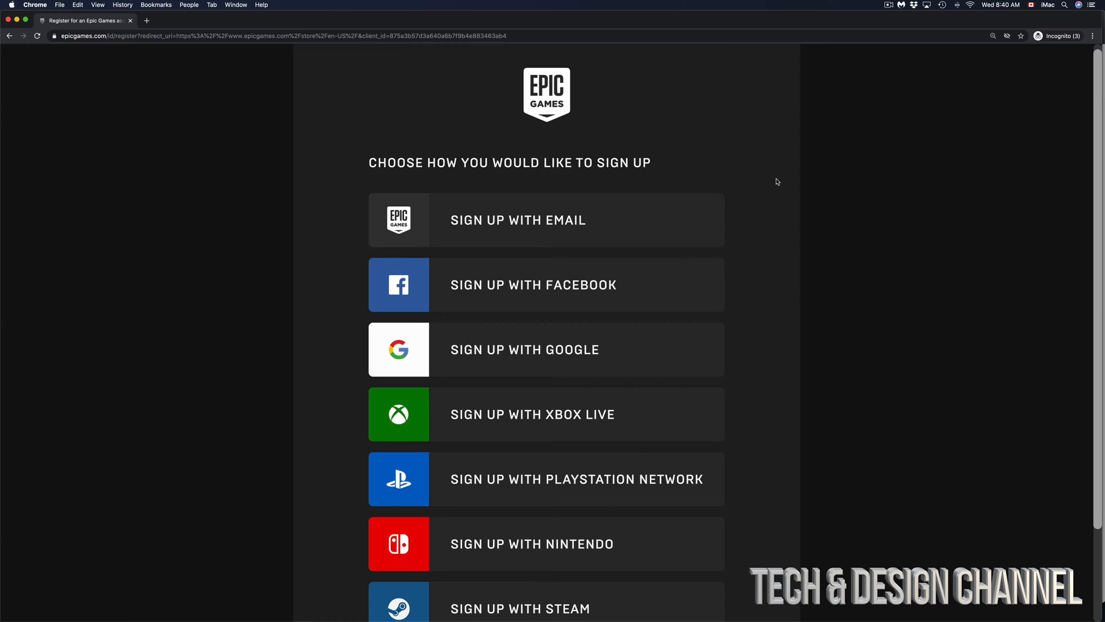
scroll("down", 3)
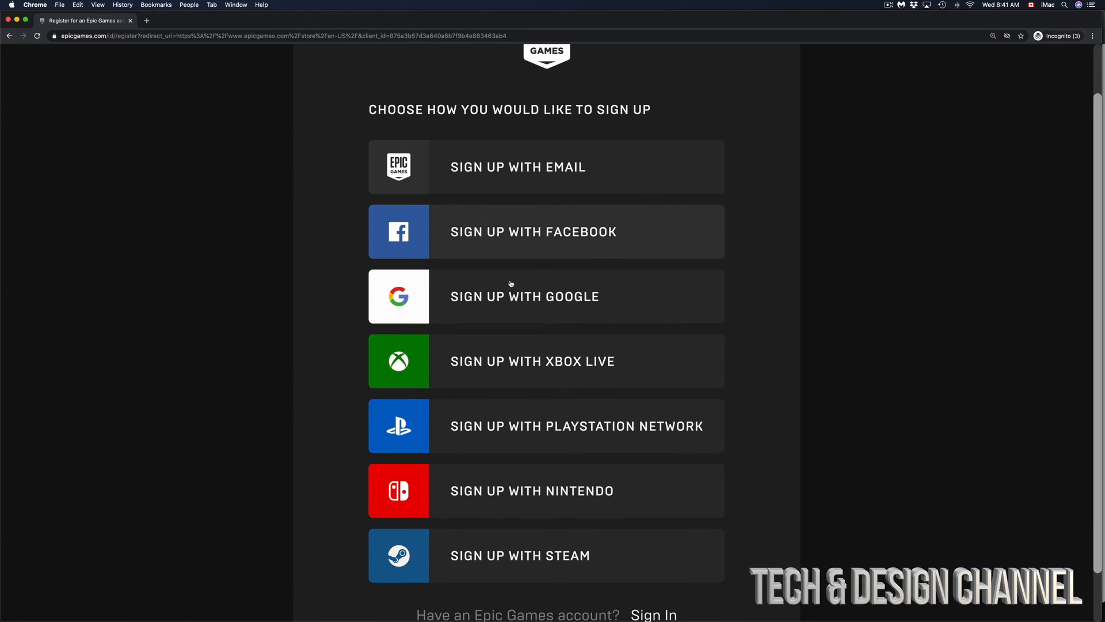
mouse_move(613, 444)
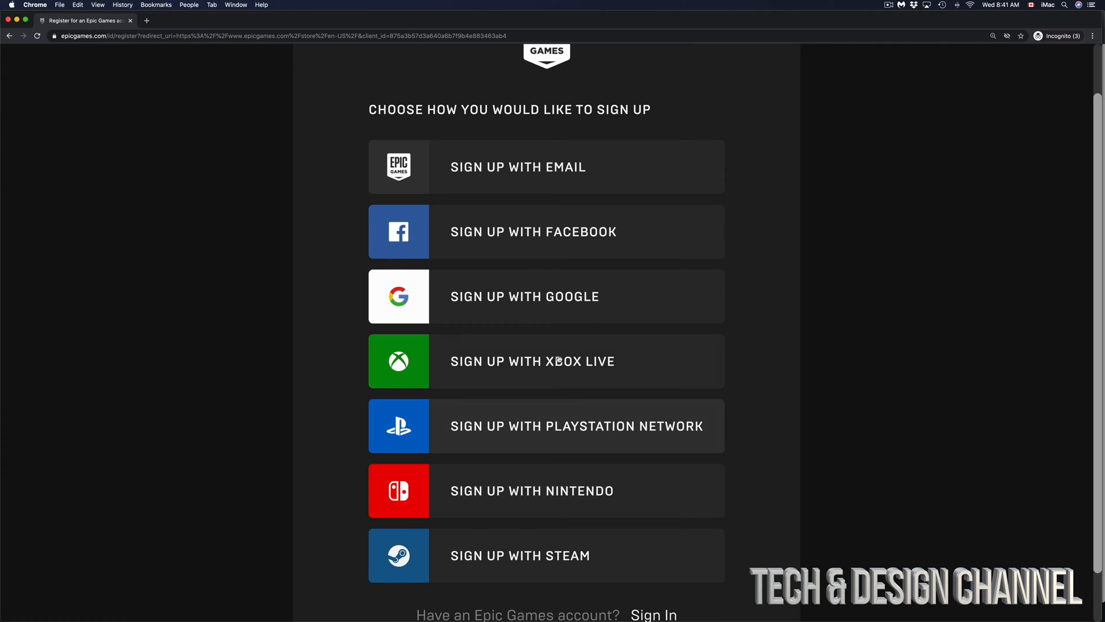
mouse_move(653, 320)
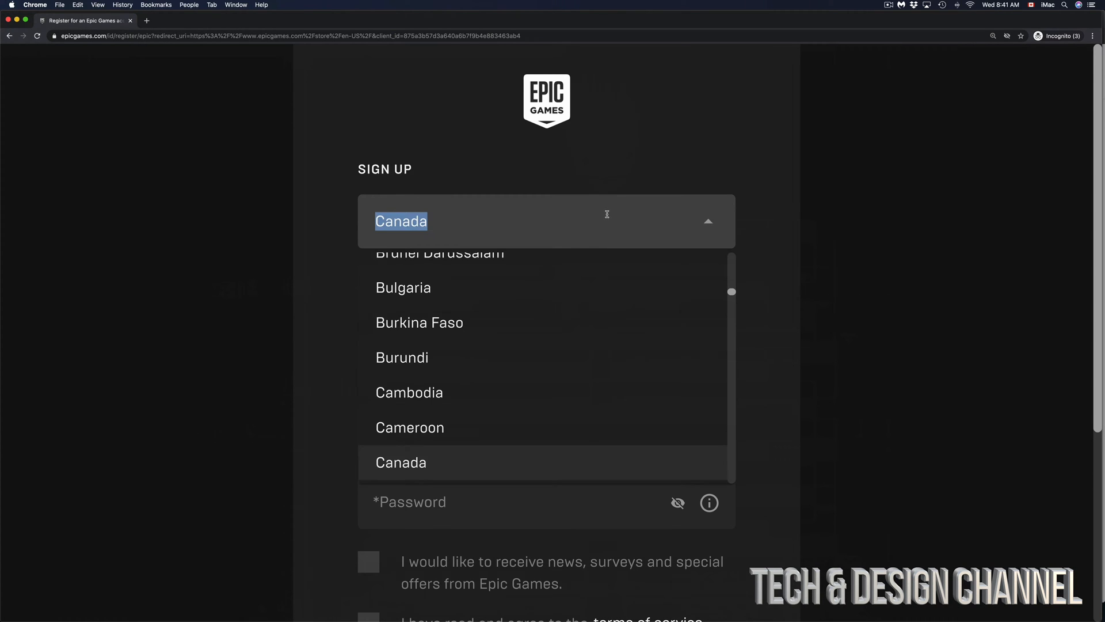
Scroll through the email sign-up form, keeping Canada as the country
scroll("down", 3)
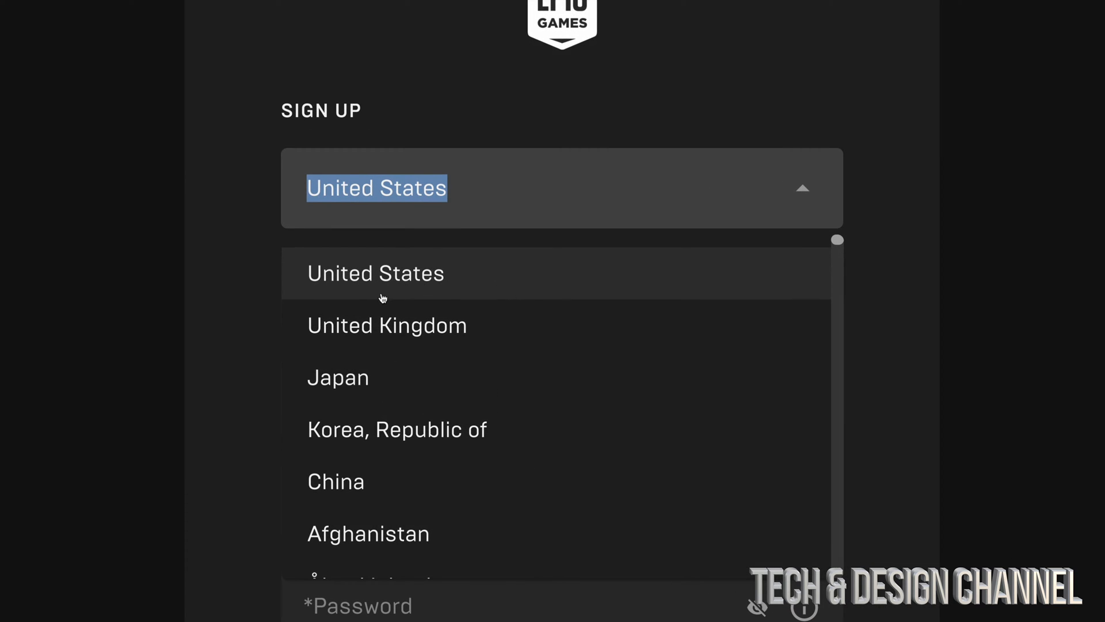
mouse_move(420, 472)
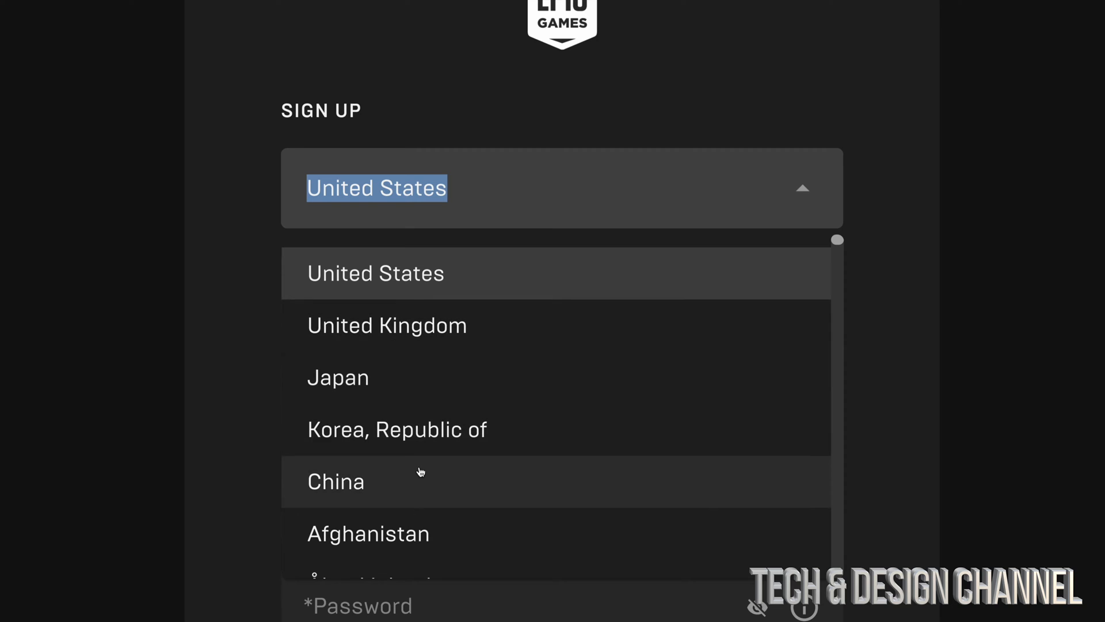
scroll("down", 3)
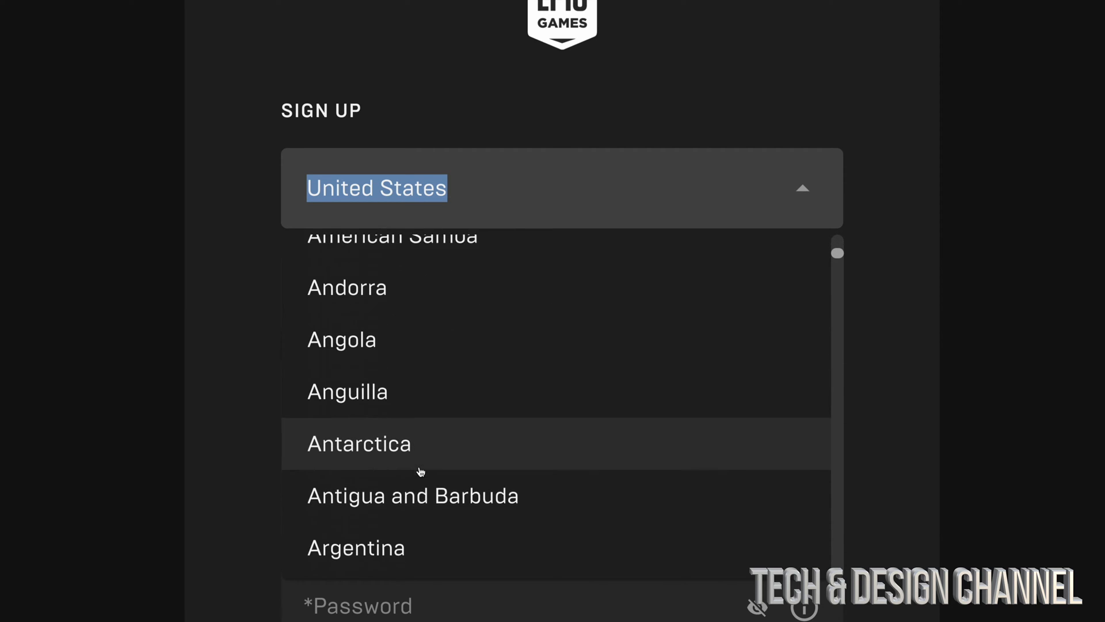
scroll("down", 3)
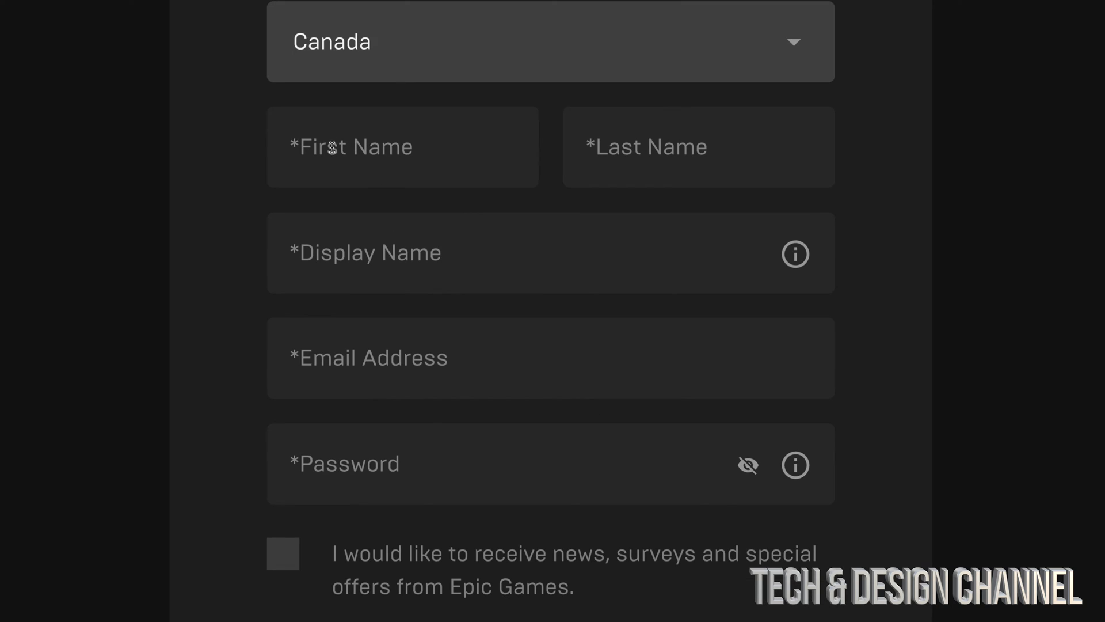
mouse_move(600, 174)
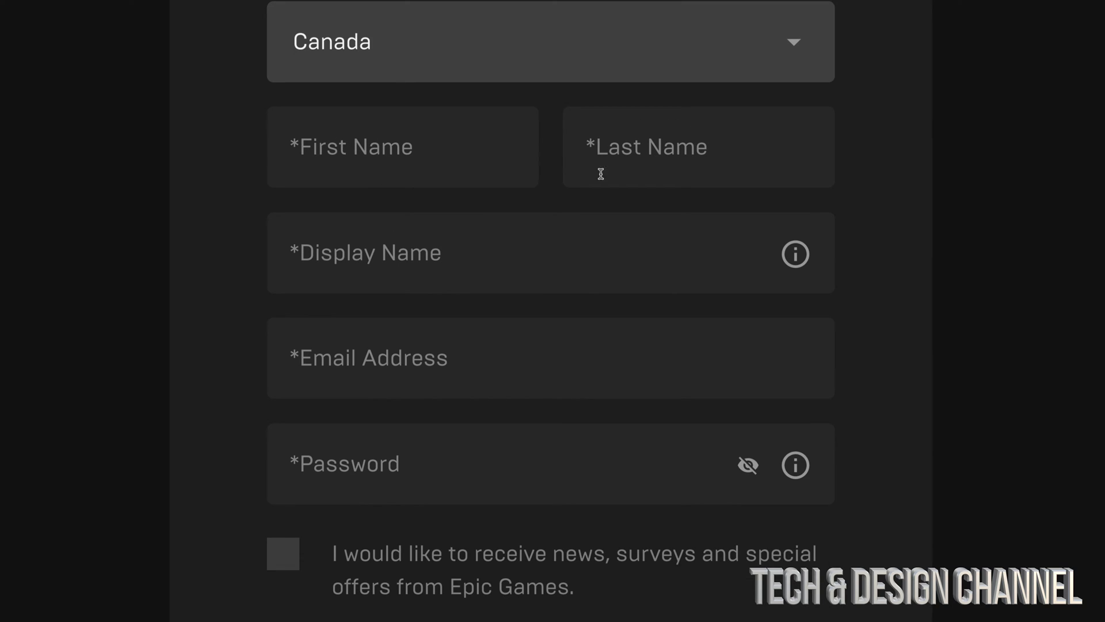
mouse_move(386, 246)
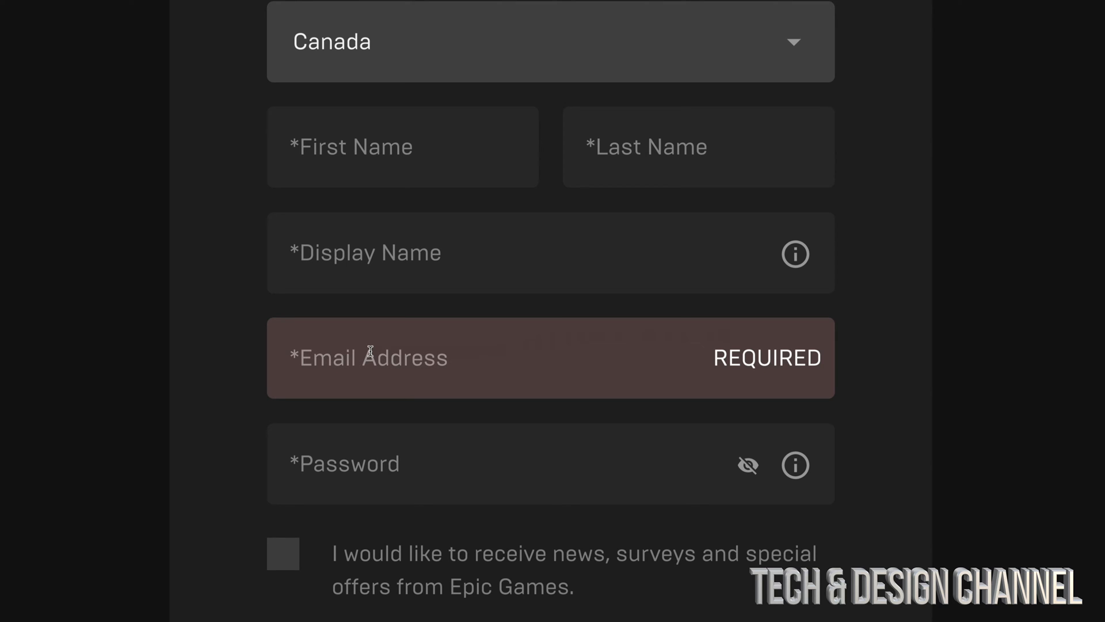
scroll("down", 3)
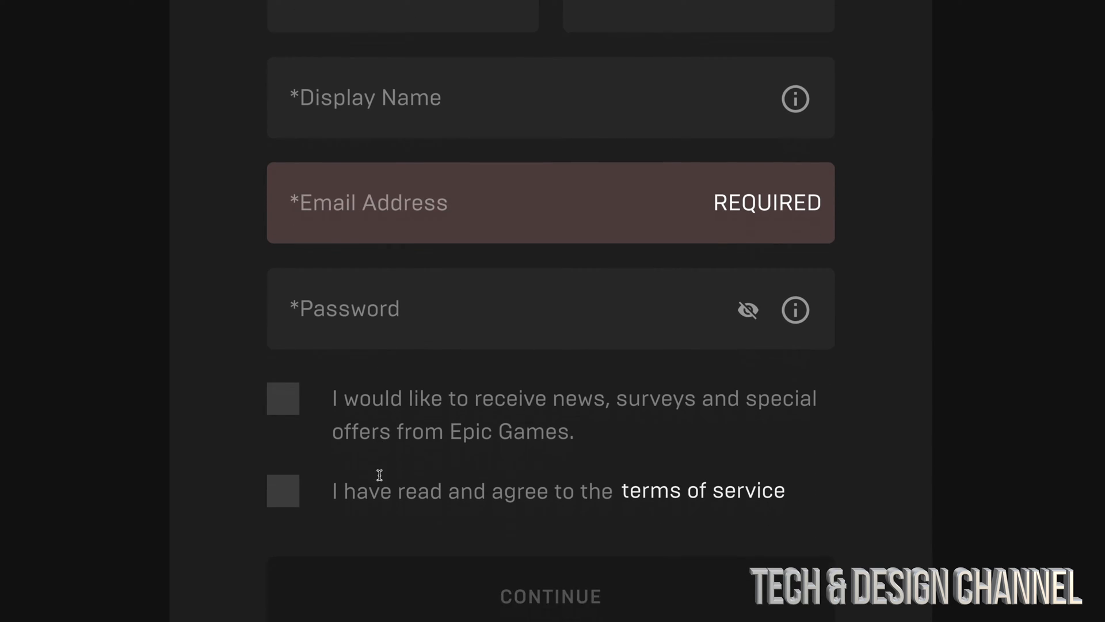
scroll("down", 3)
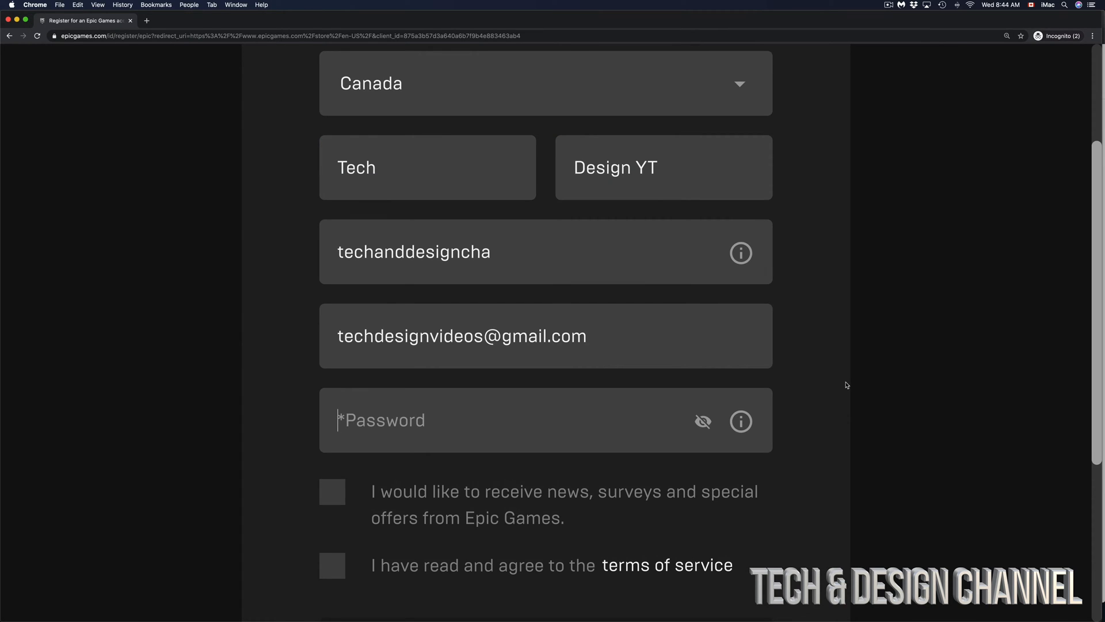
scroll("down", 3)
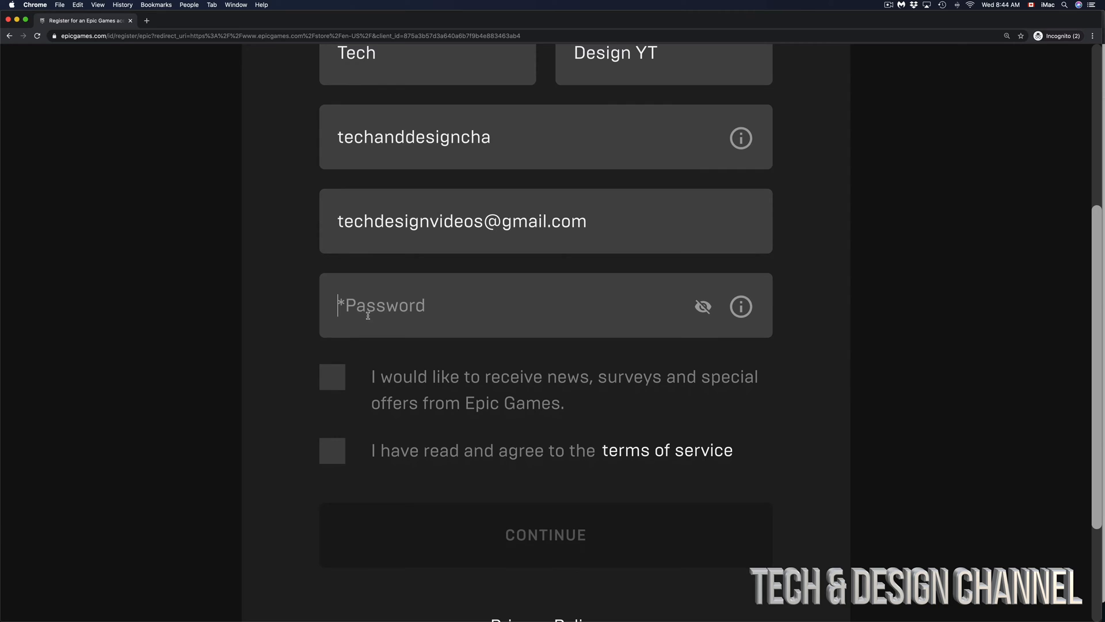
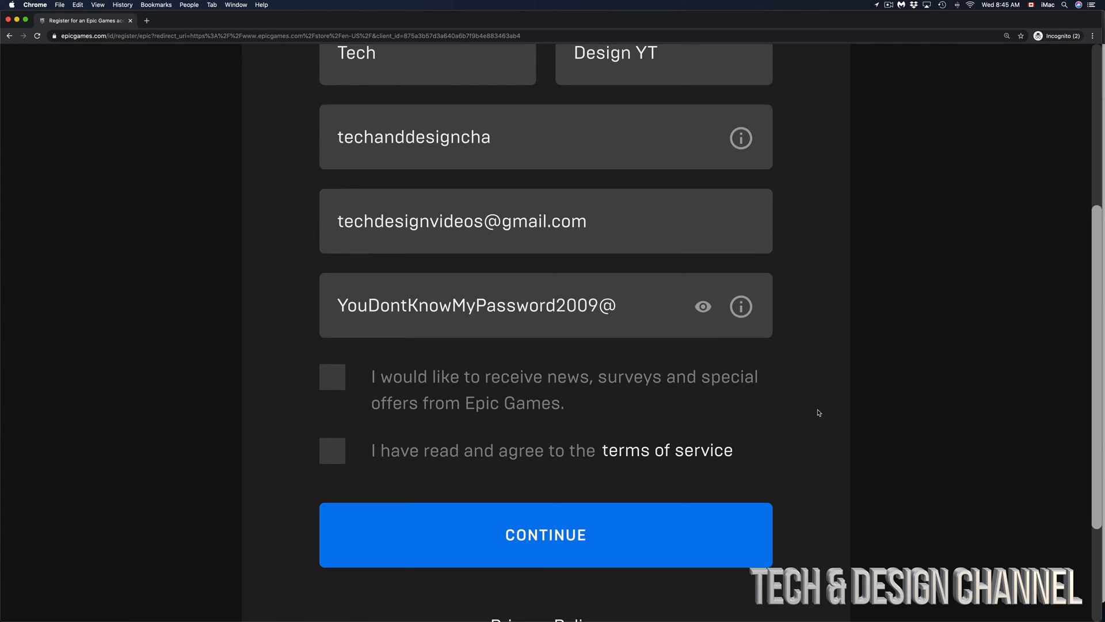
mouse_move(366, 297)
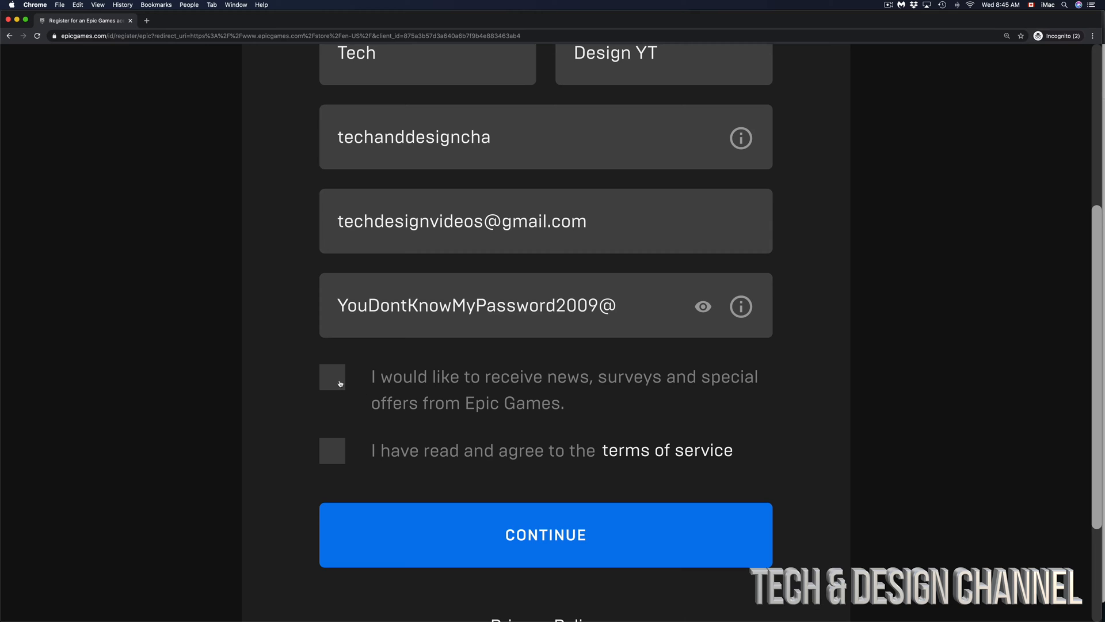
Tick the news, surveys and special offers checkbox, then submit the sign-up form
left_click(333, 376)
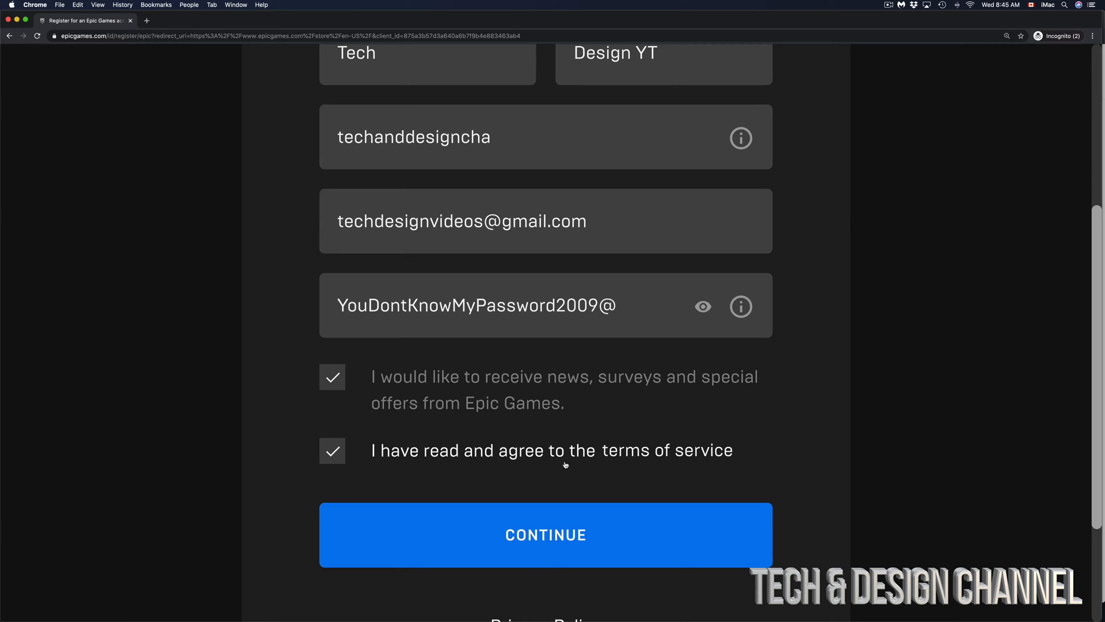
mouse_move(467, 377)
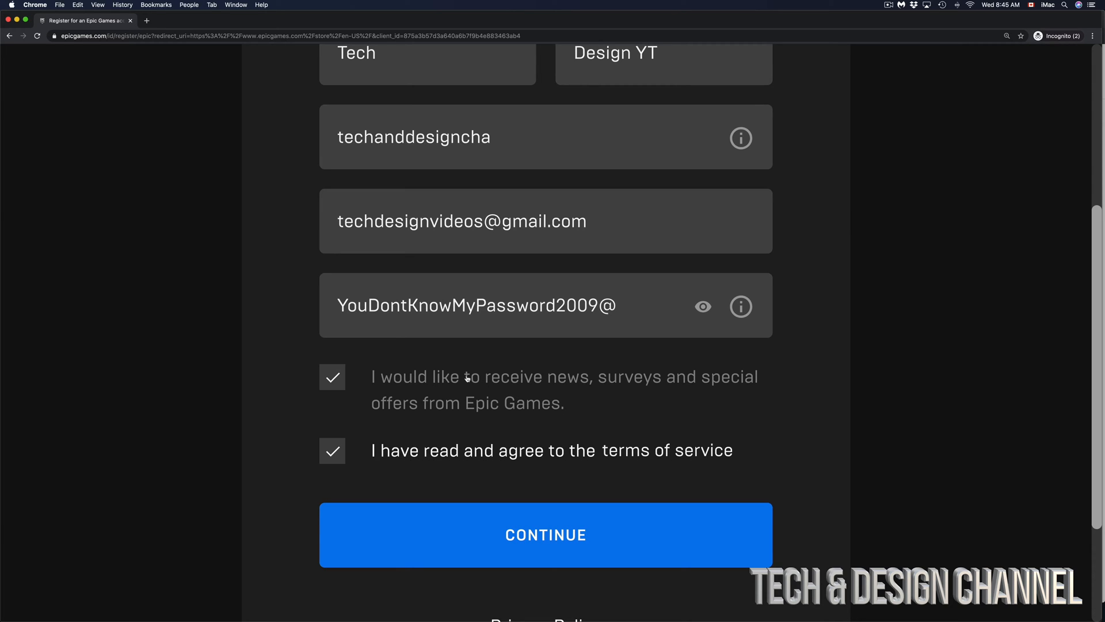
left_click(332, 377)
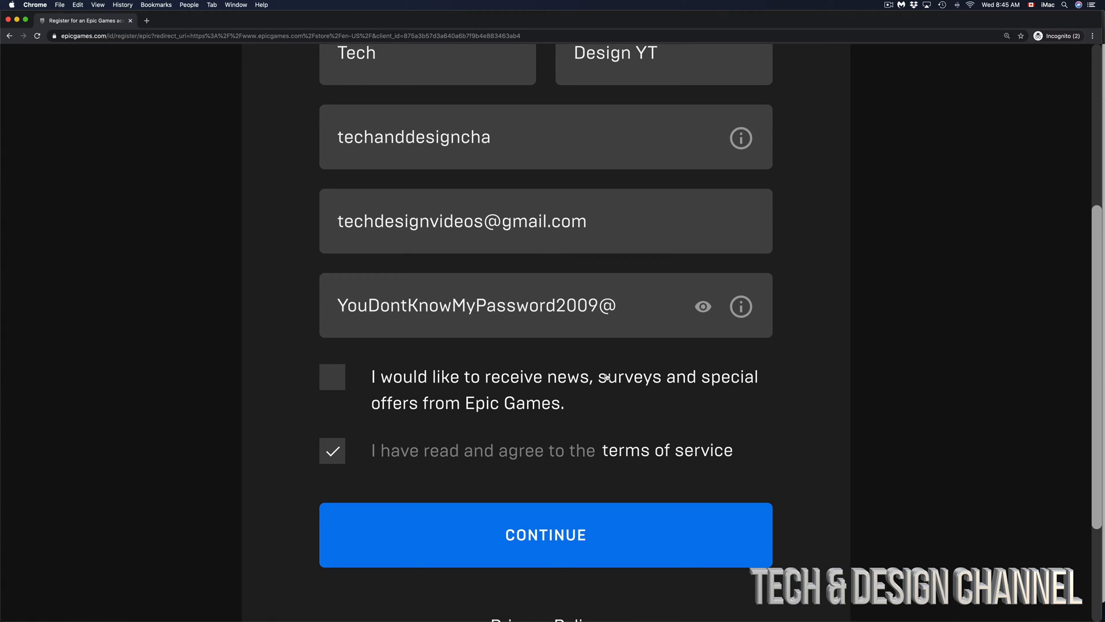
left_click(332, 376)
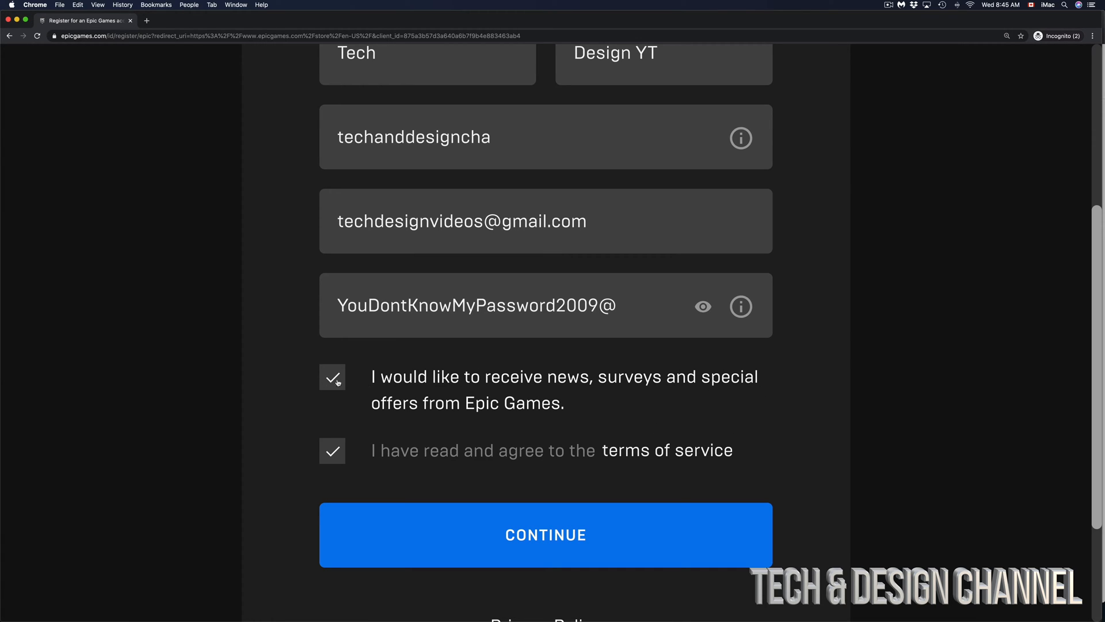
scroll("down", 3)
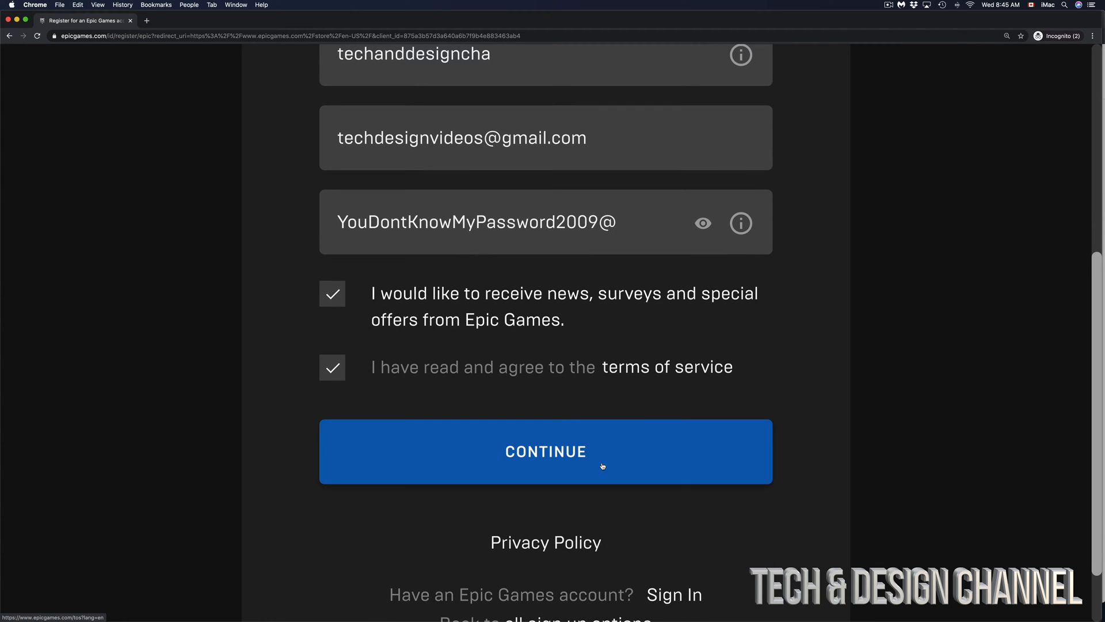
left_click(545, 451)
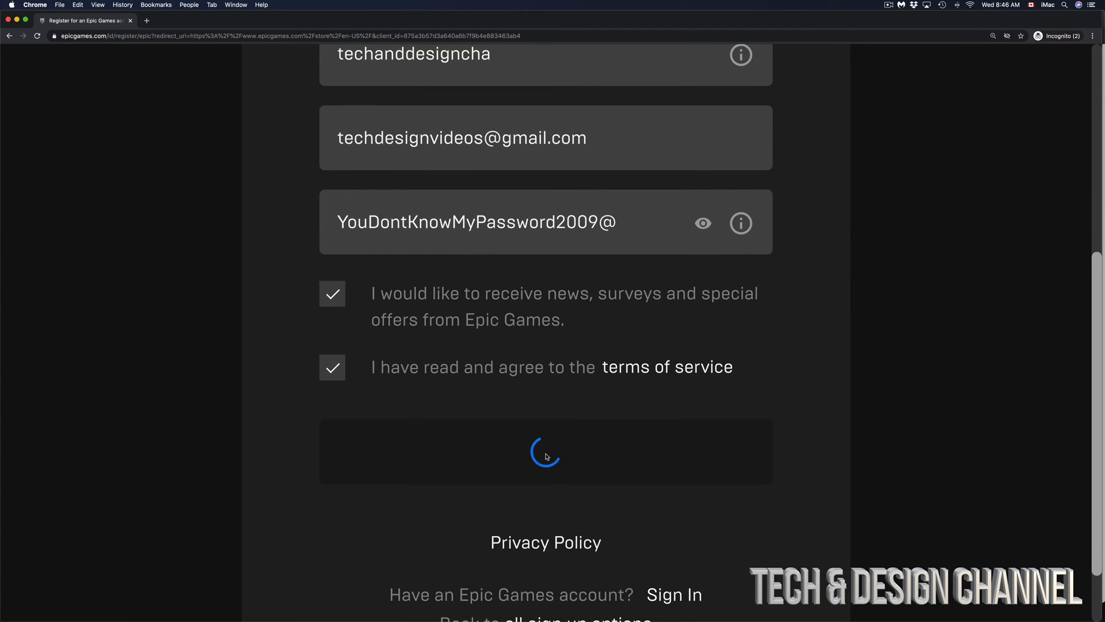
left_click(545, 452)
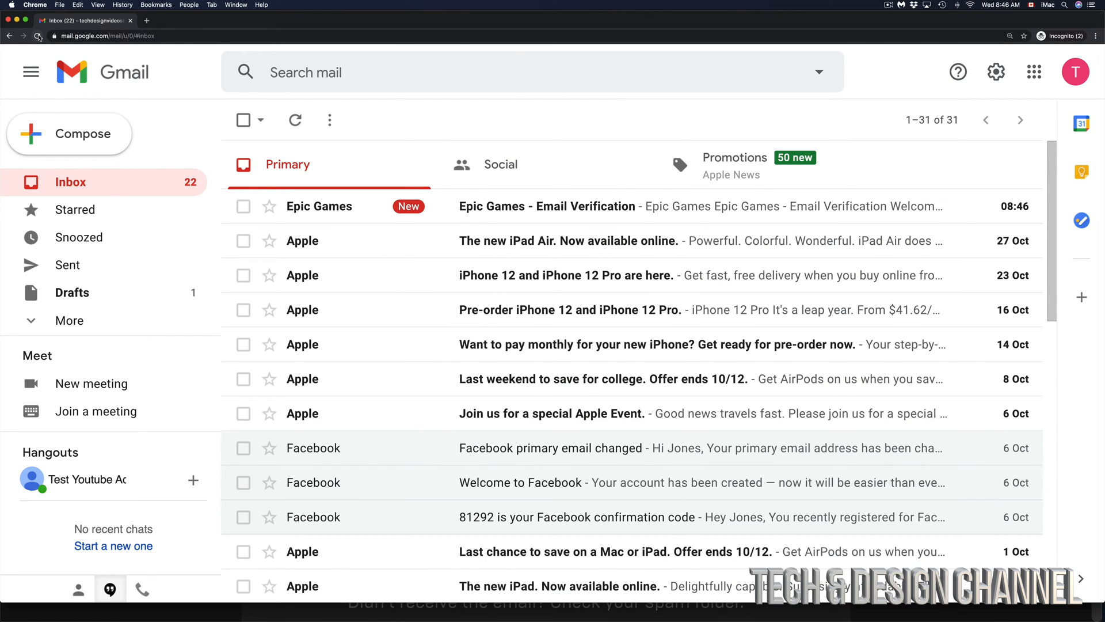
mouse_move(556, 206)
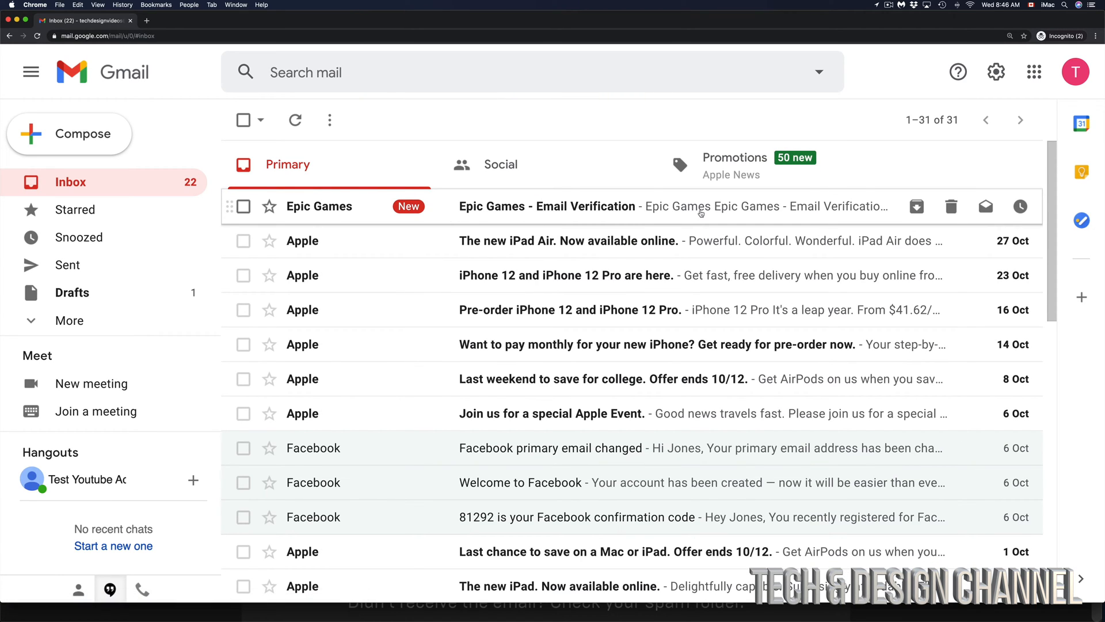
left_click(547, 206)
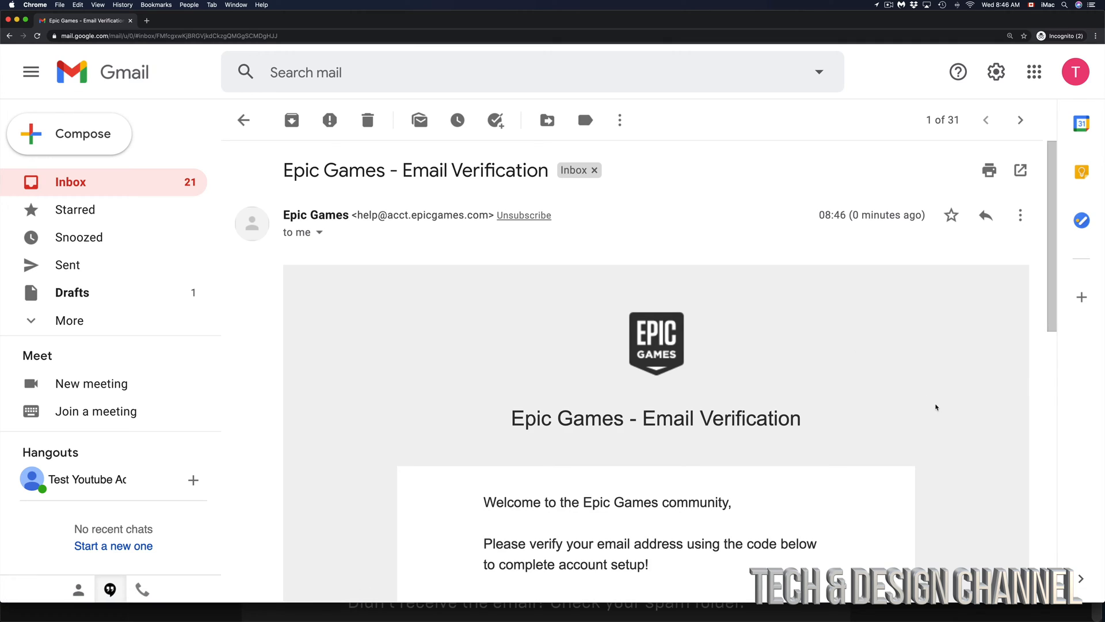
scroll("down", 3)
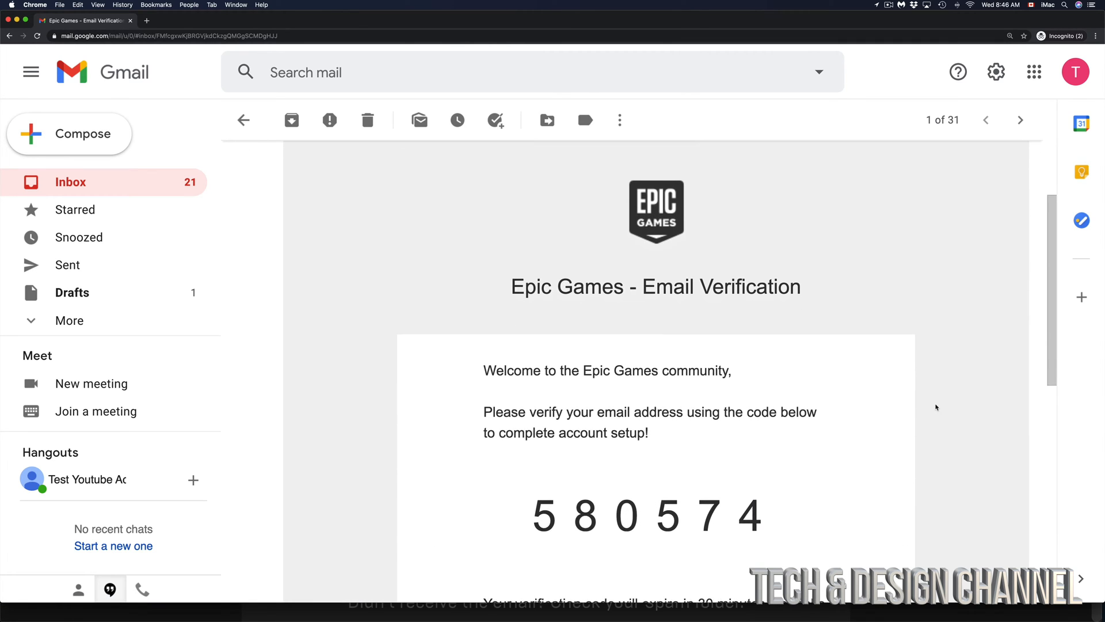
scroll("down", 3)
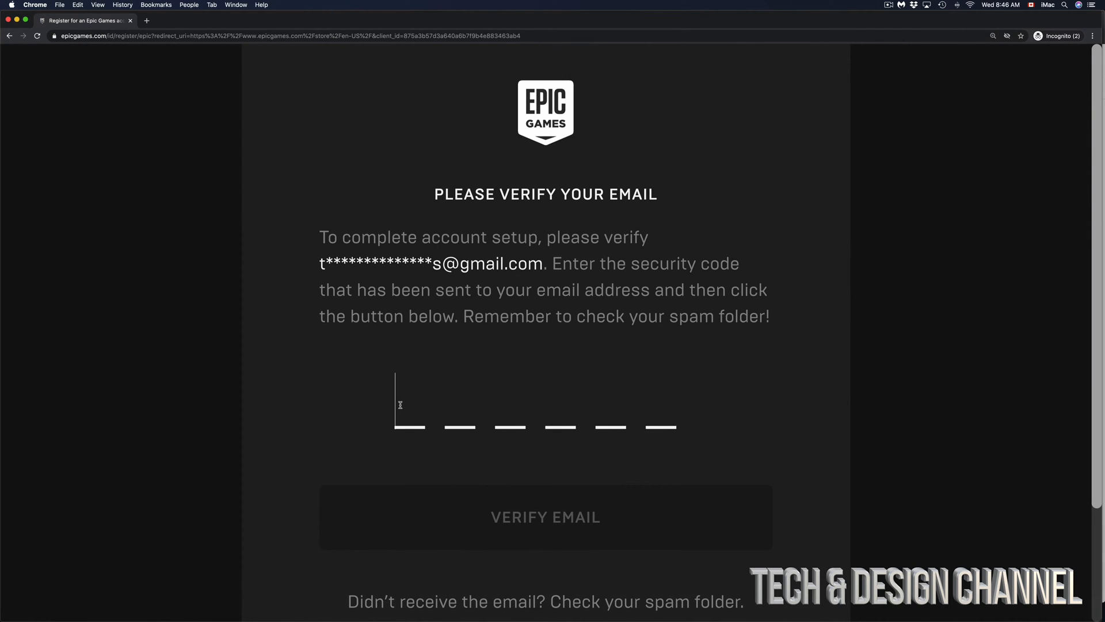
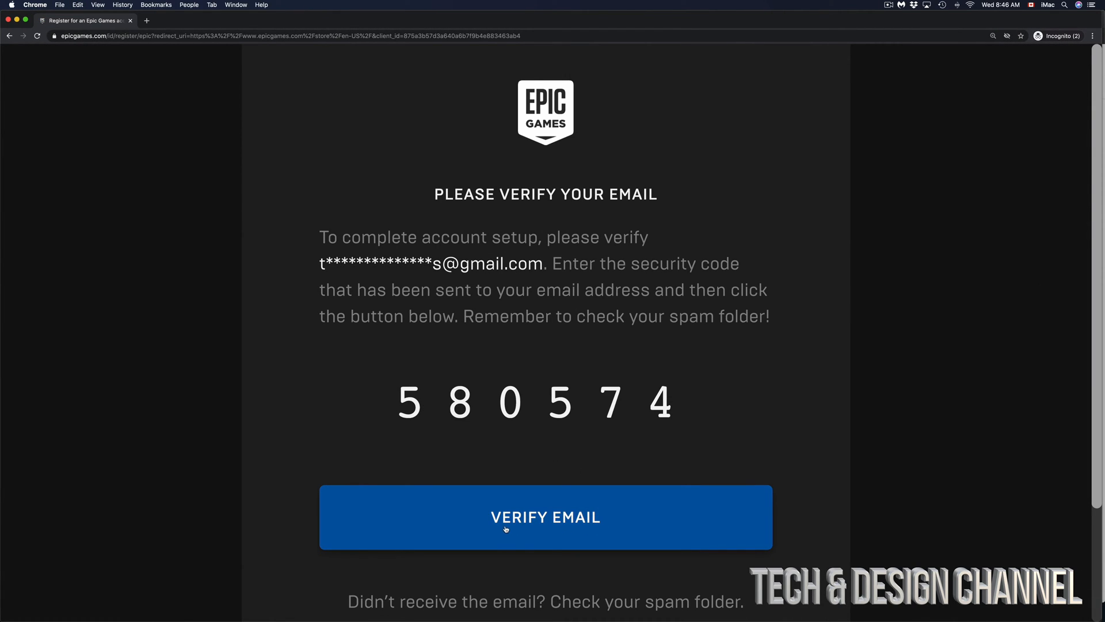
scroll("down", 3)
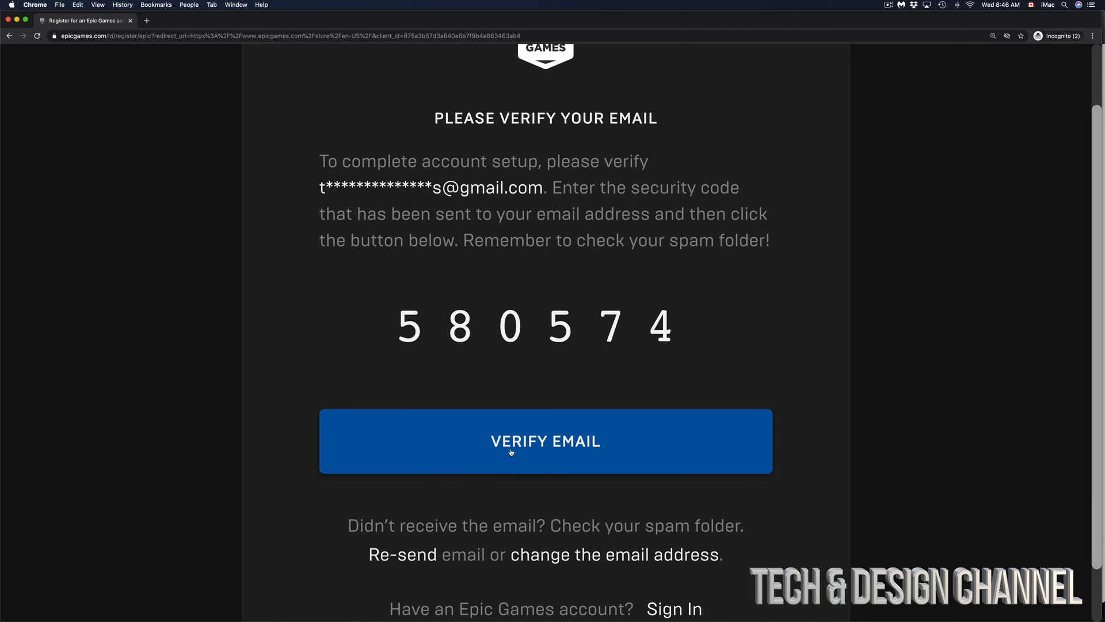
left_click(545, 441)
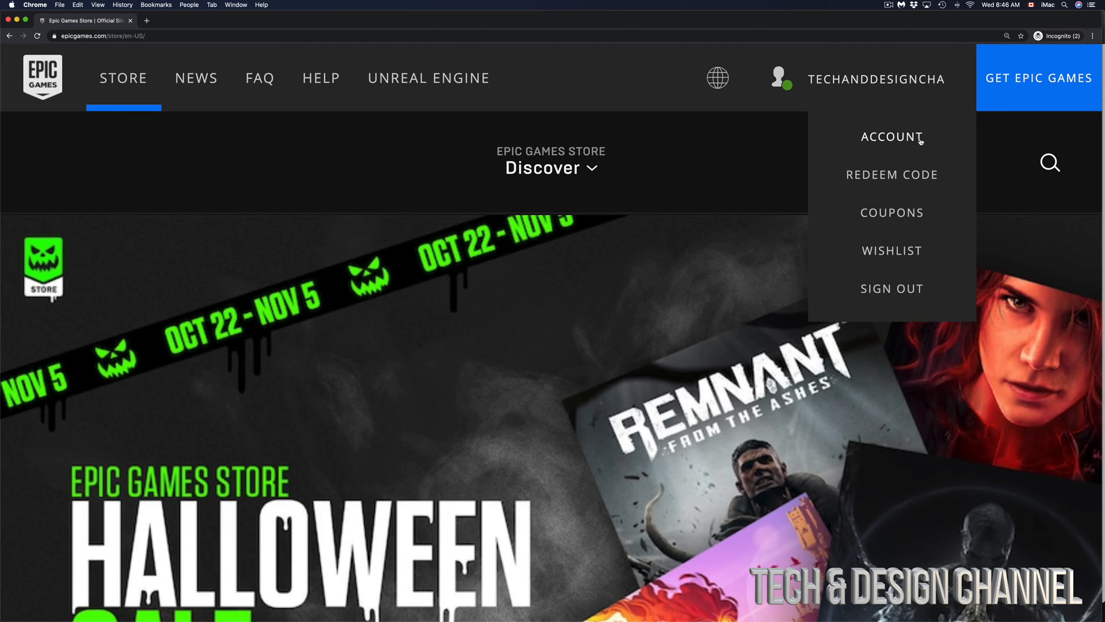
Open Account from the username menu to show the account ID, display name and email
left_click(891, 137)
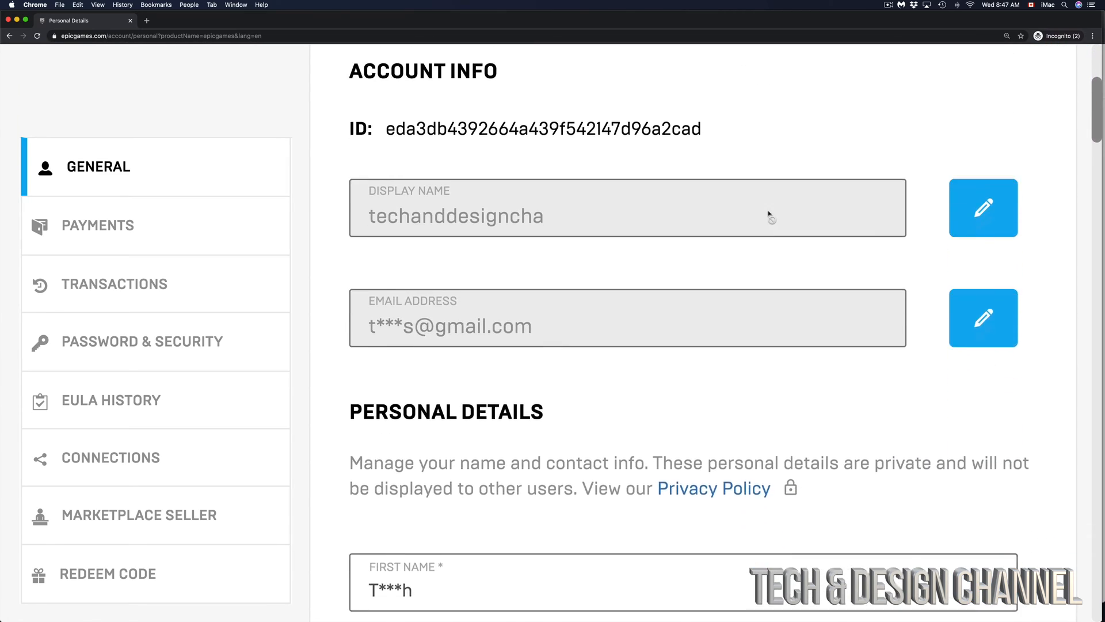
scroll("down", 3)
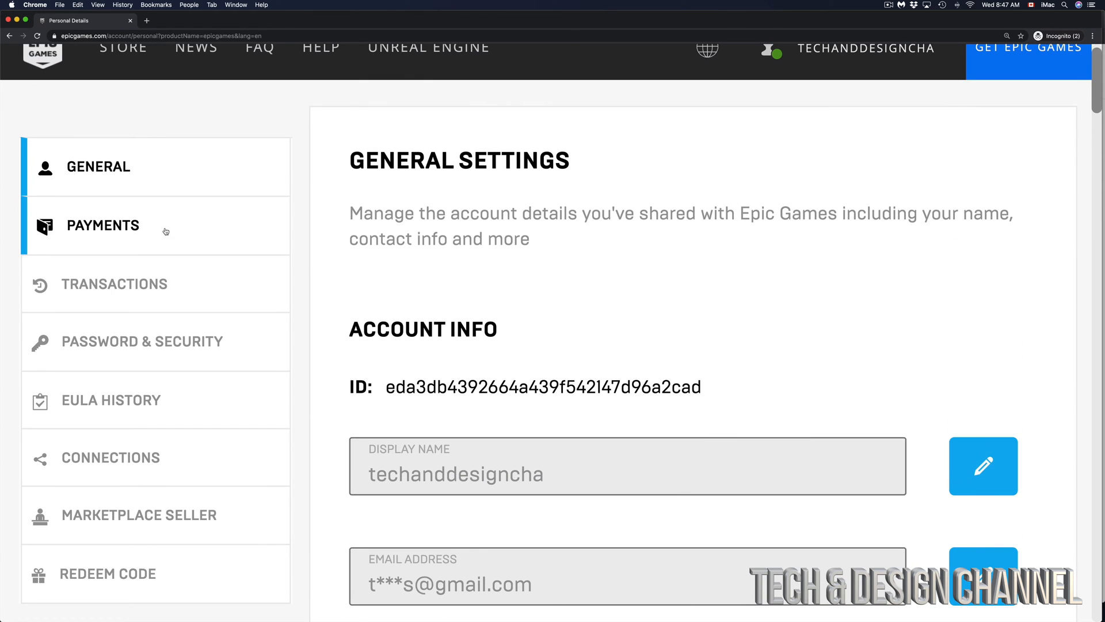
Show the Payments page listing credit card and PayPal as payment options
left_click(103, 225)
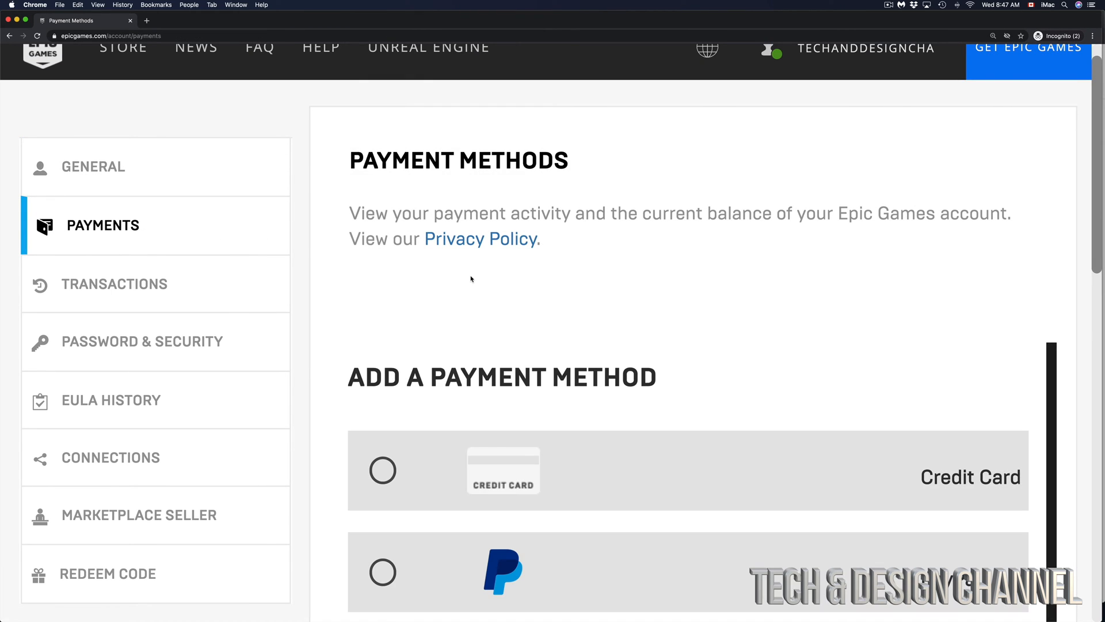
scroll("down", 3)
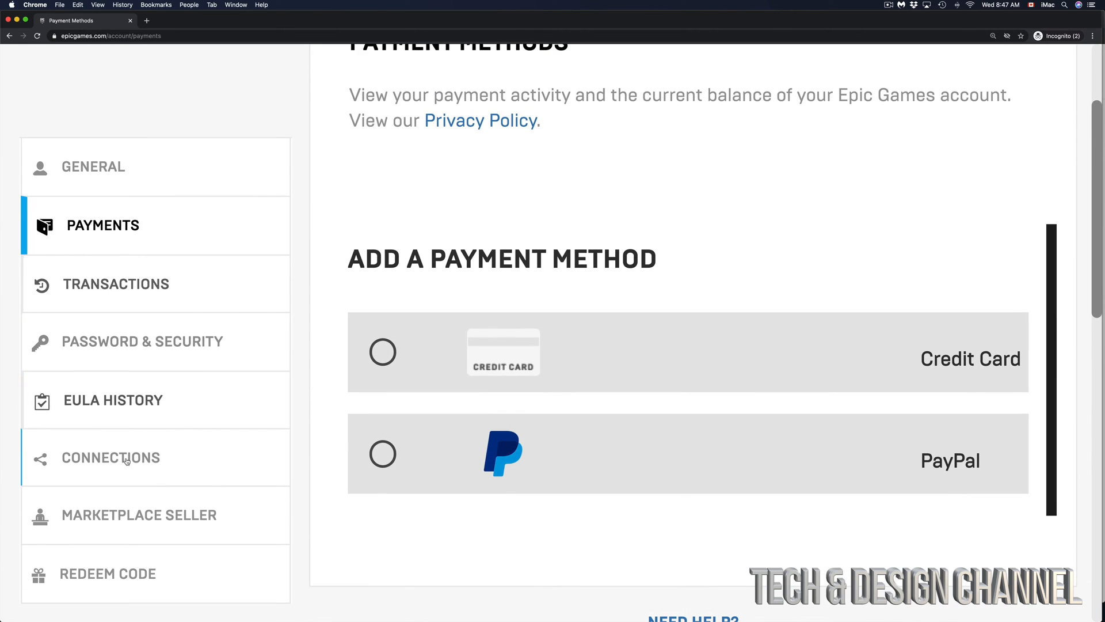
scroll("down", 3)
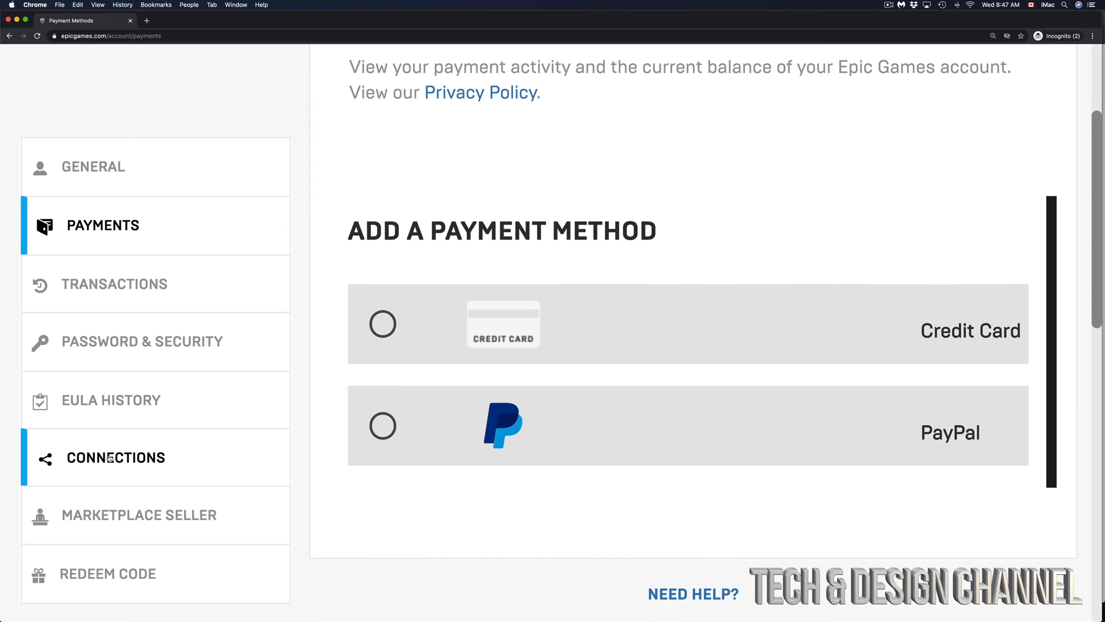
Open Connections, then Accounts, and scroll through the Steam, GitHub, Twitch and console links
left_click(117, 456)
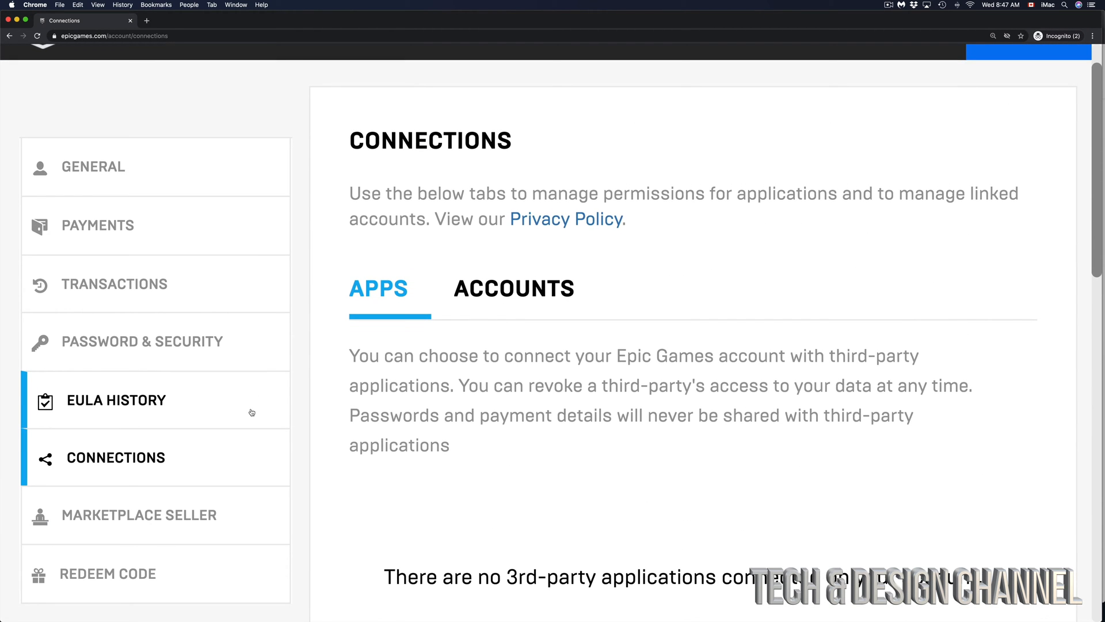
left_click(513, 289)
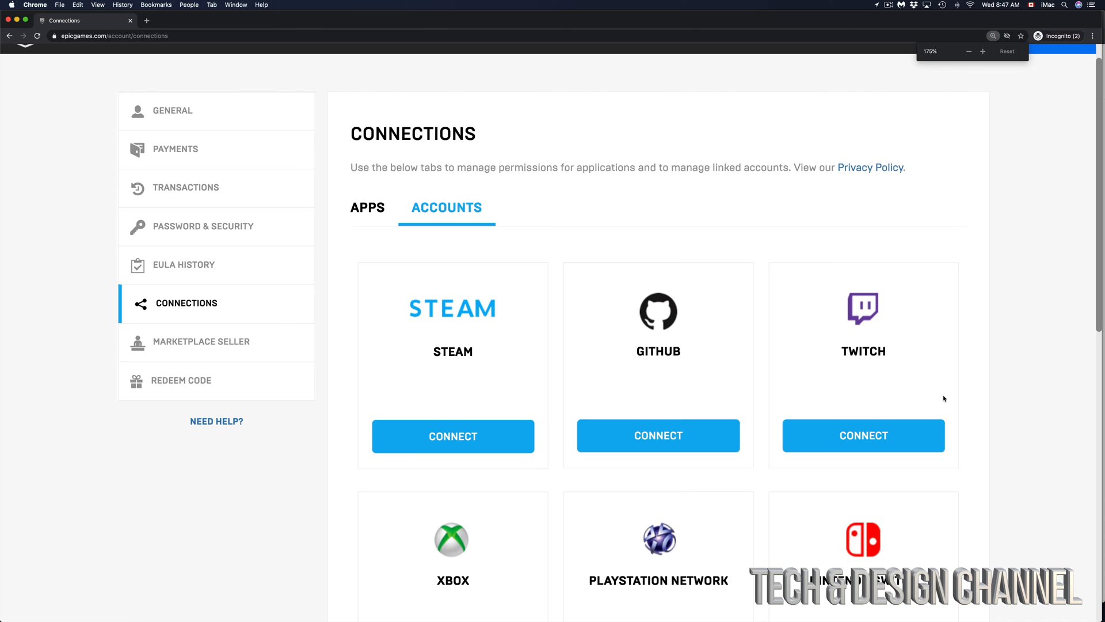
scroll("down", 3)
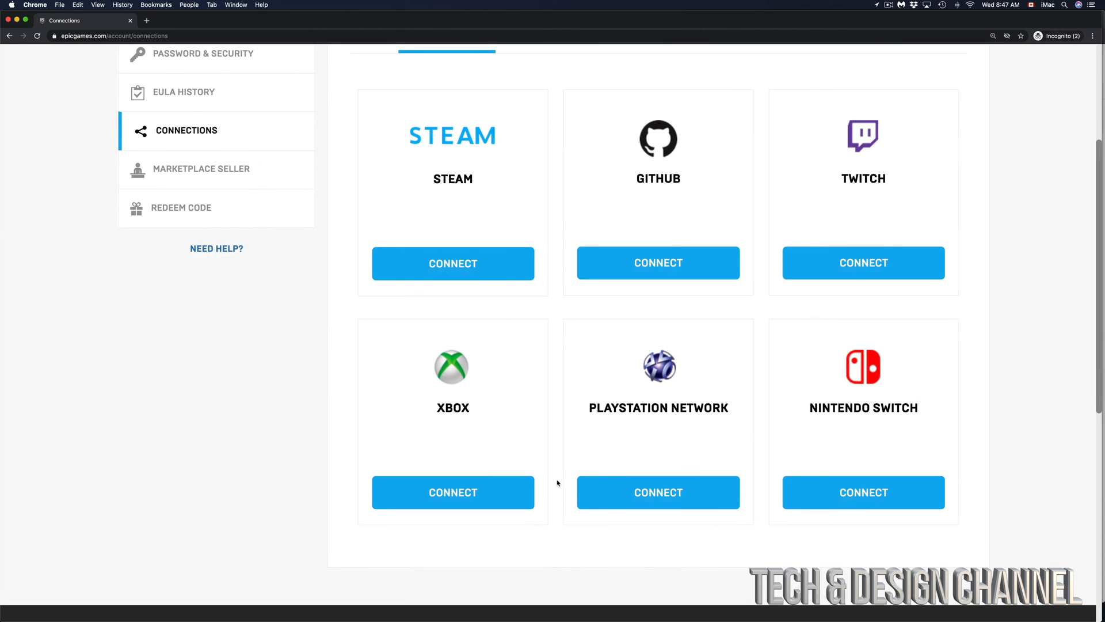
mouse_move(499, 442)
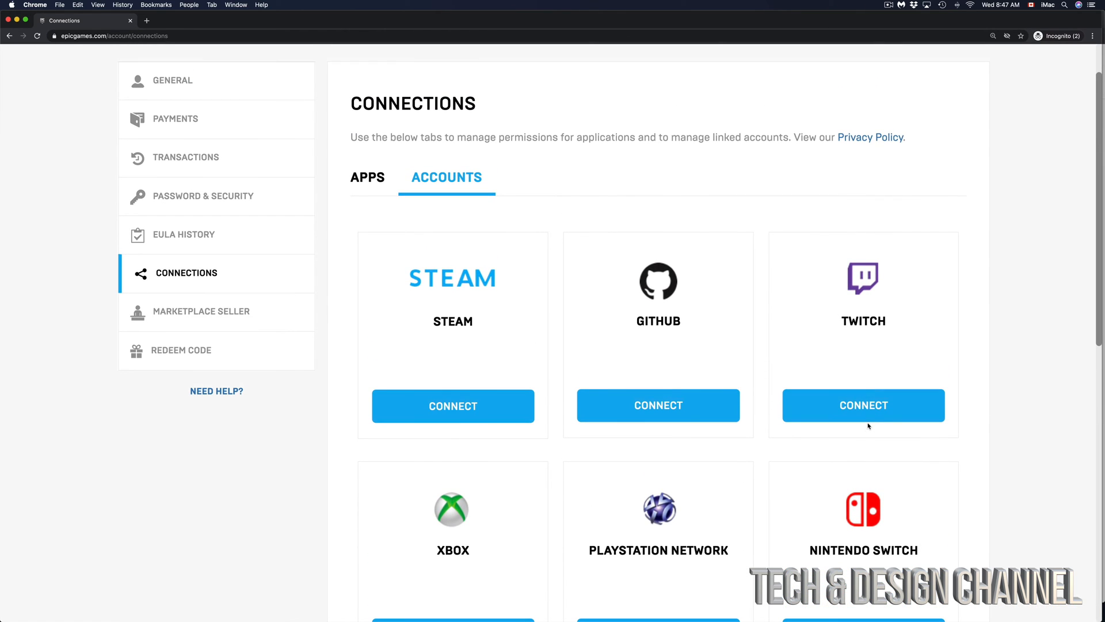
scroll("down", 3)
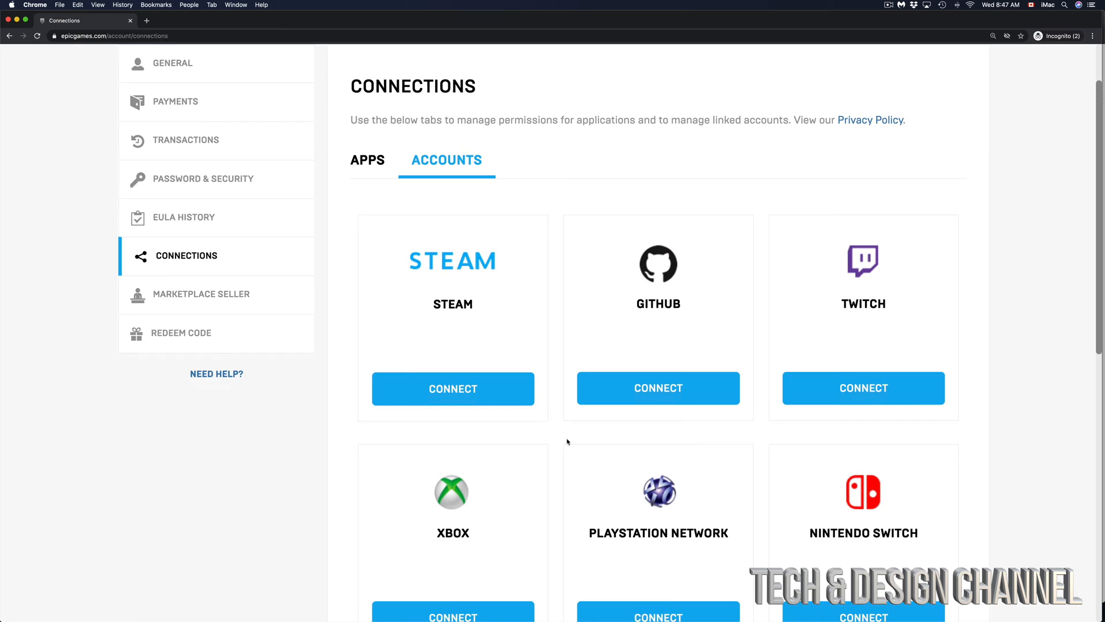
scroll("down", 3)
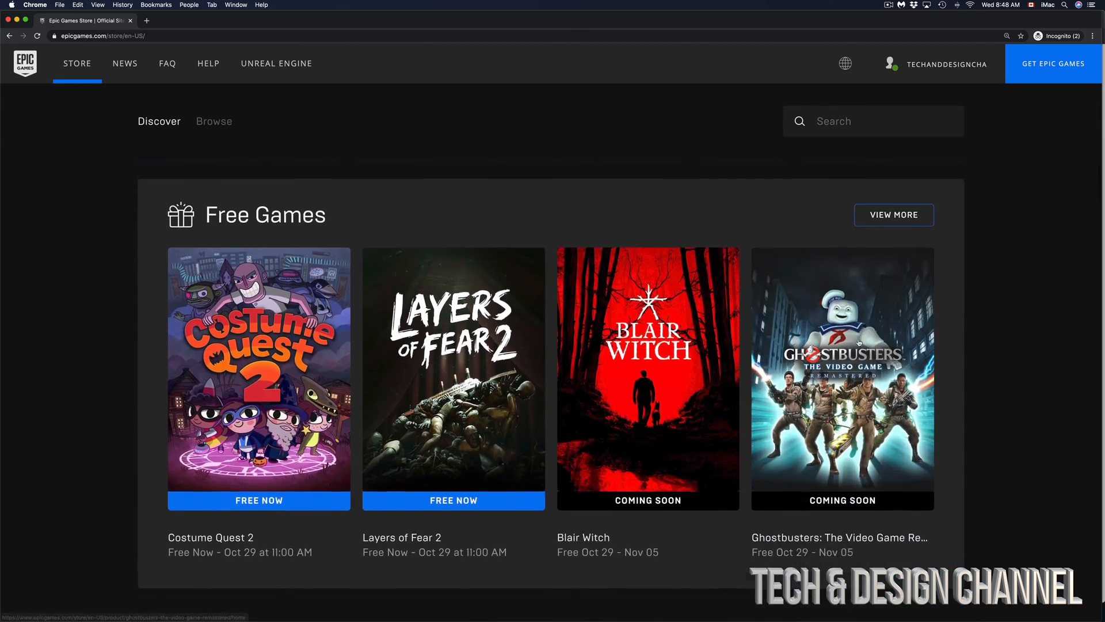
Scroll the store home page down past discounted titles, Pre-Purchase offers and Recently Updated games
scroll("down", 3)
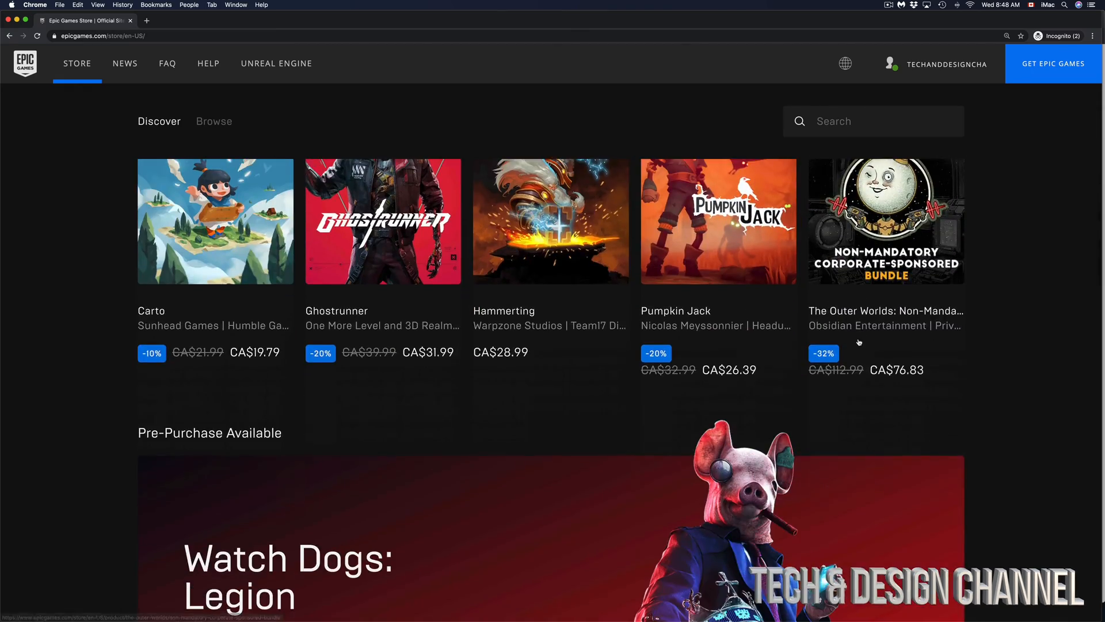
scroll("down", 3)
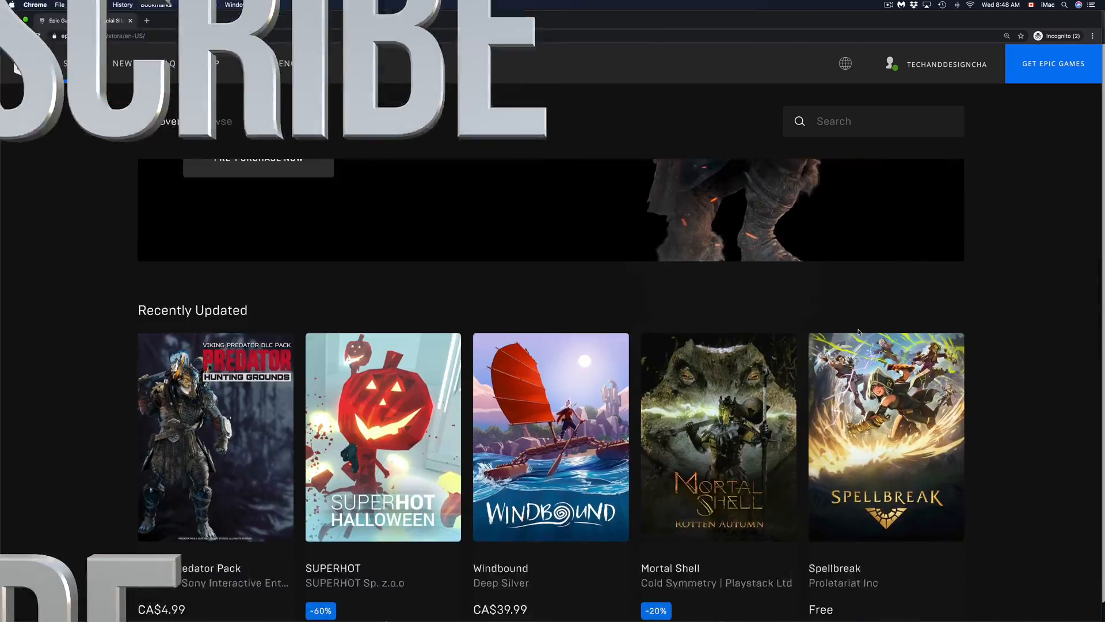